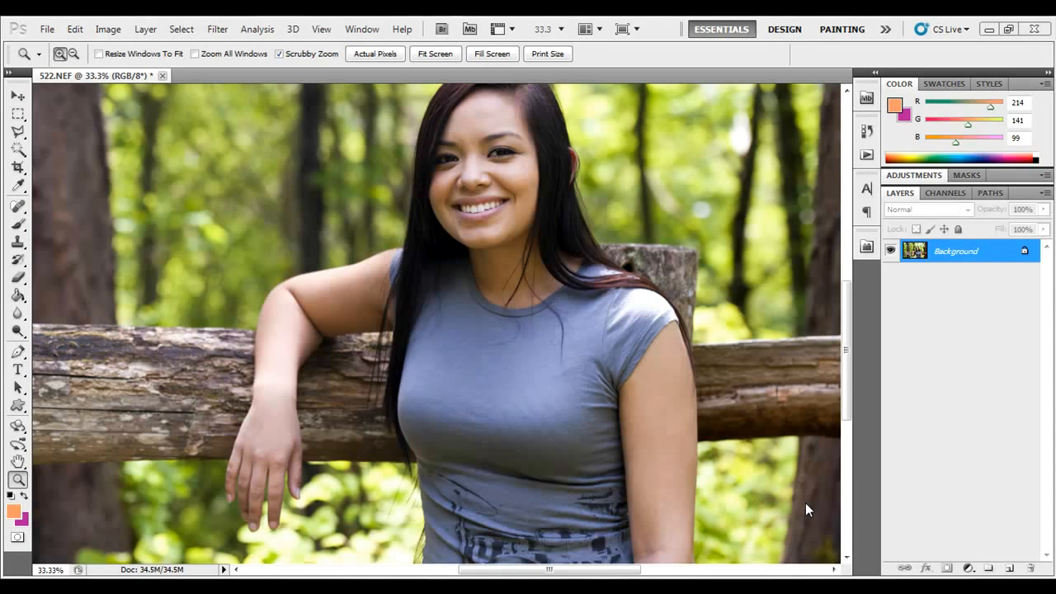
mouse_move(663, 375)
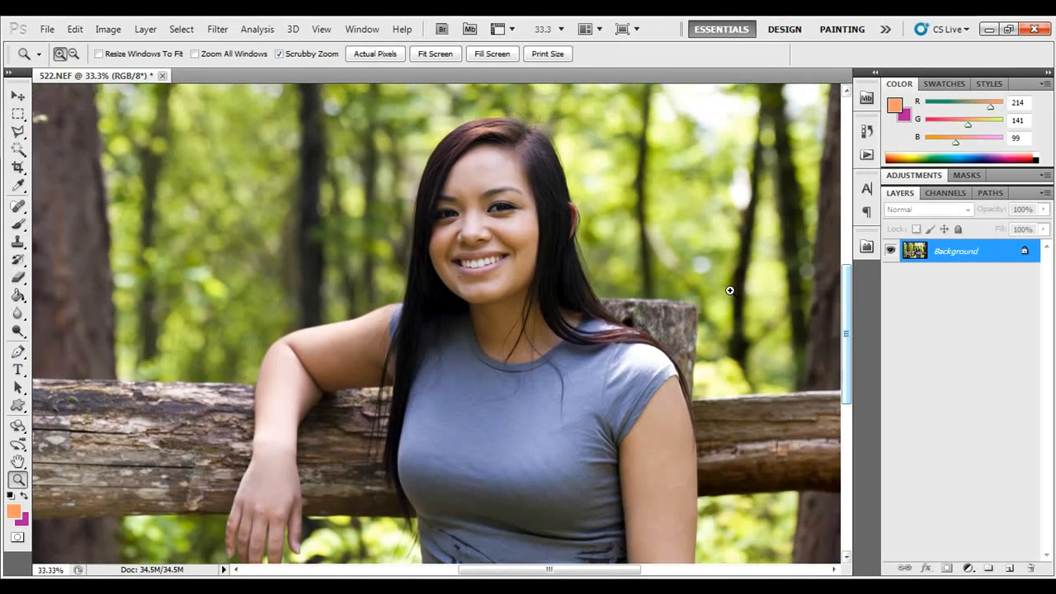
mouse_move(521, 193)
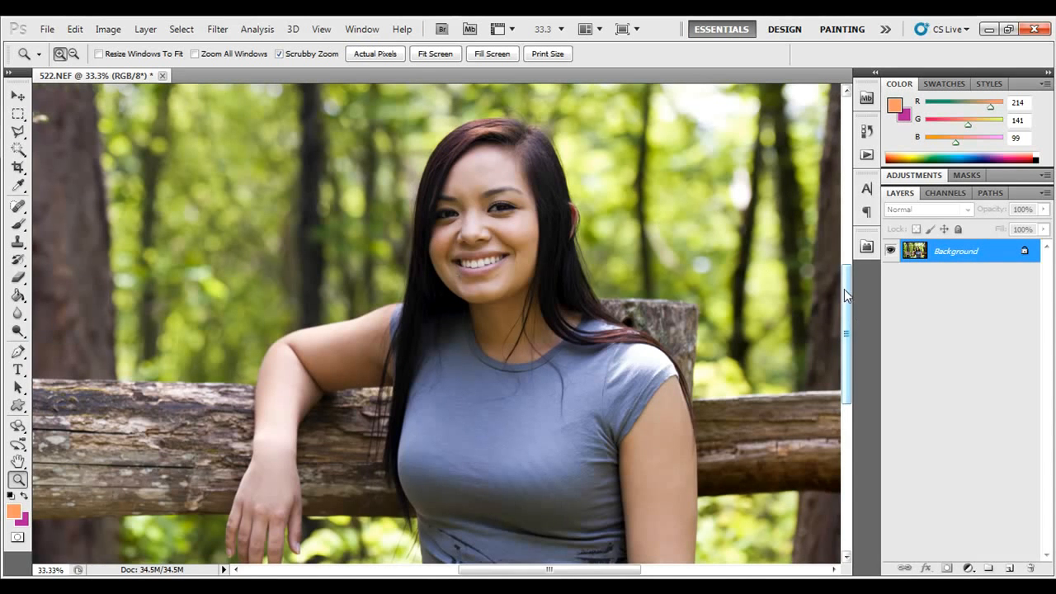
mouse_move(638, 272)
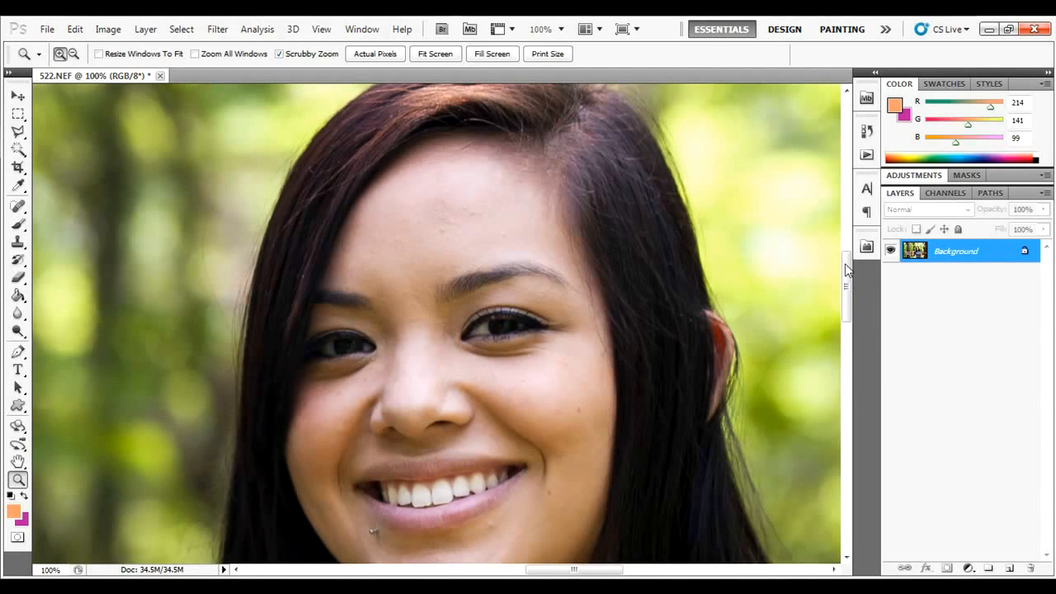
Apply a High Pass filter at 9-pixel radius to the Background copy layer.
scroll("down", 3)
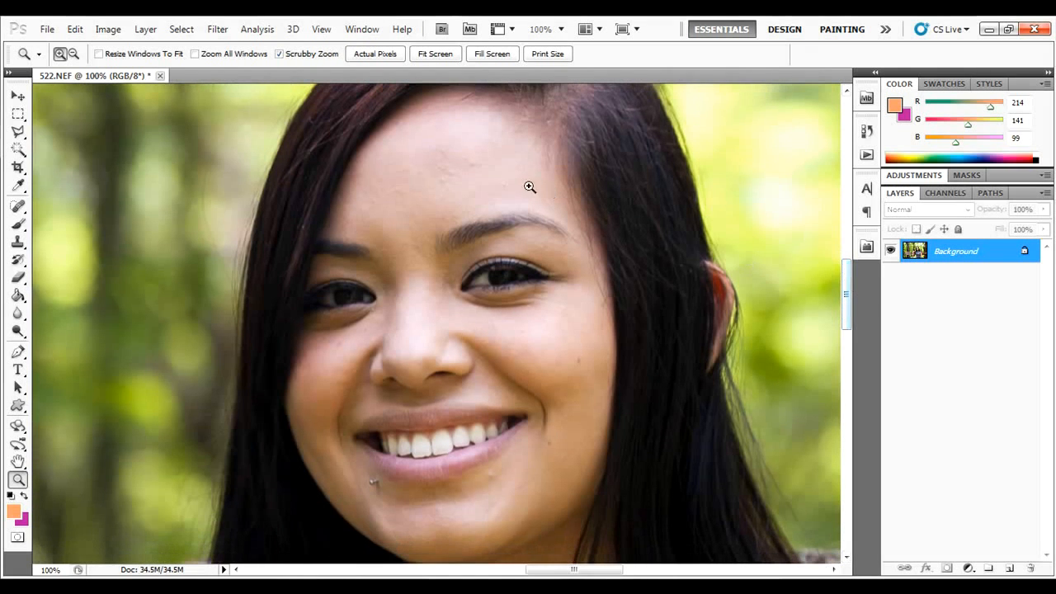
mouse_move(419, 165)
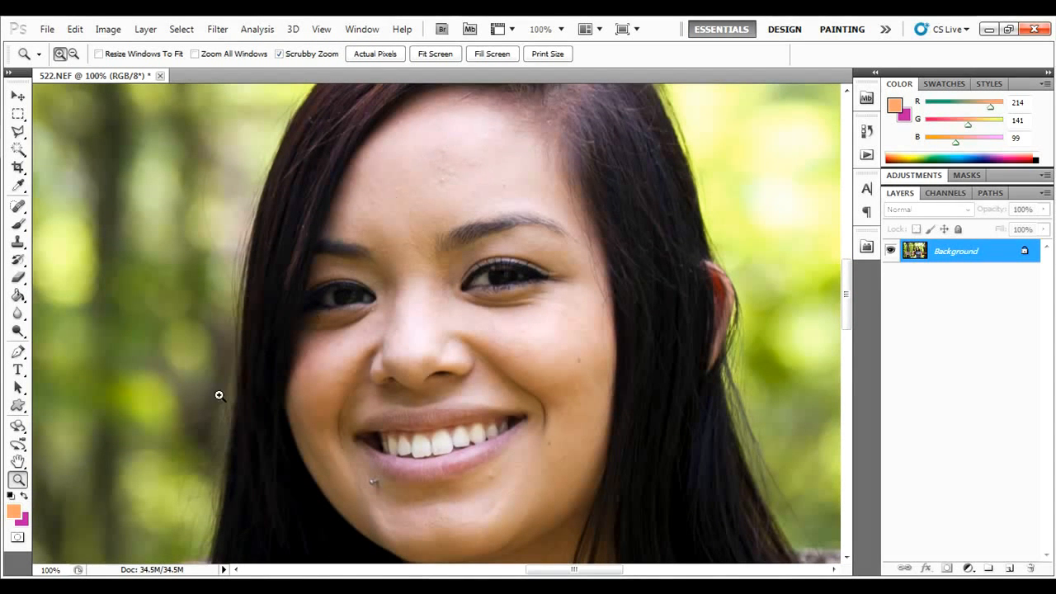
mouse_move(390, 476)
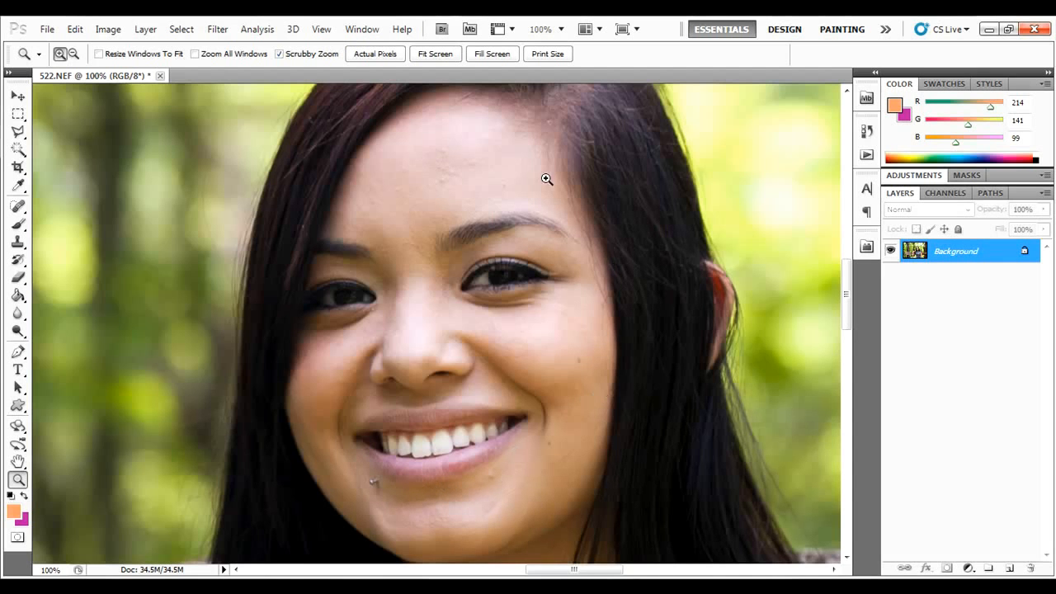
mouse_move(559, 208)
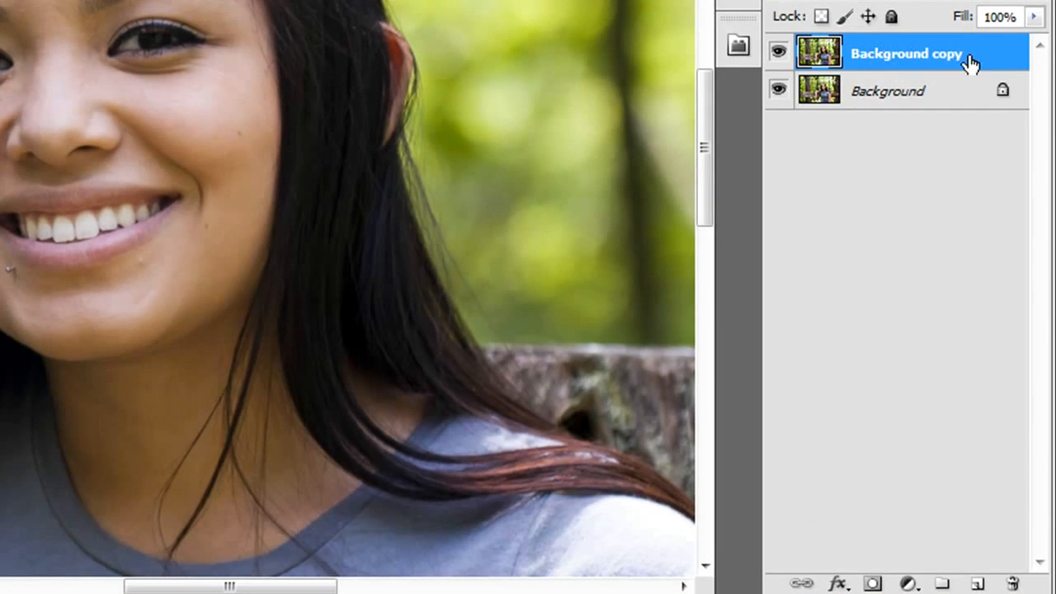
mouse_move(930, 58)
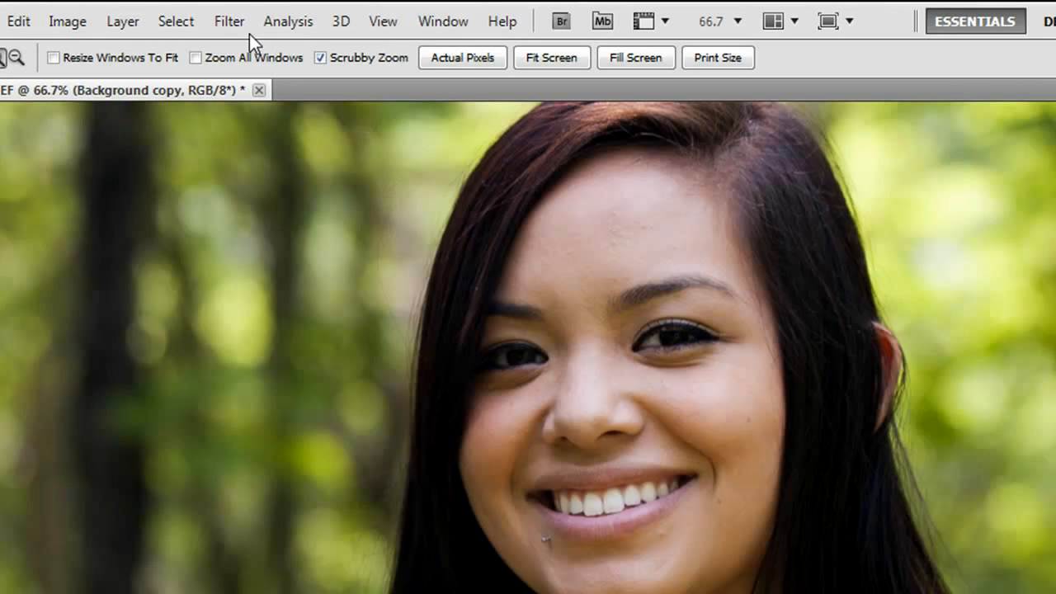
left_click(228, 20)
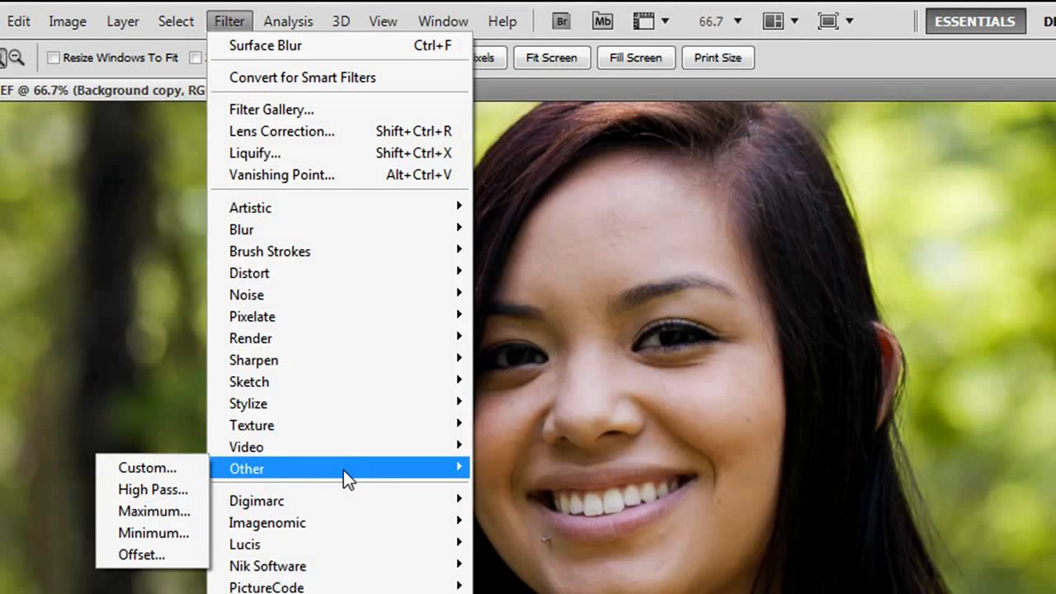
mouse_move(147, 467)
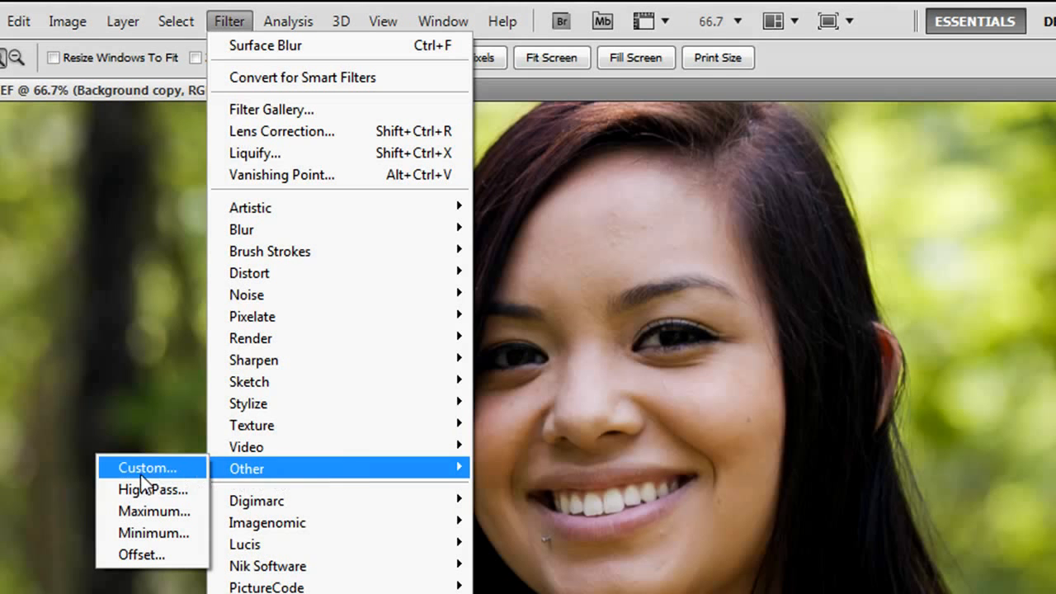
left_click(152, 489)
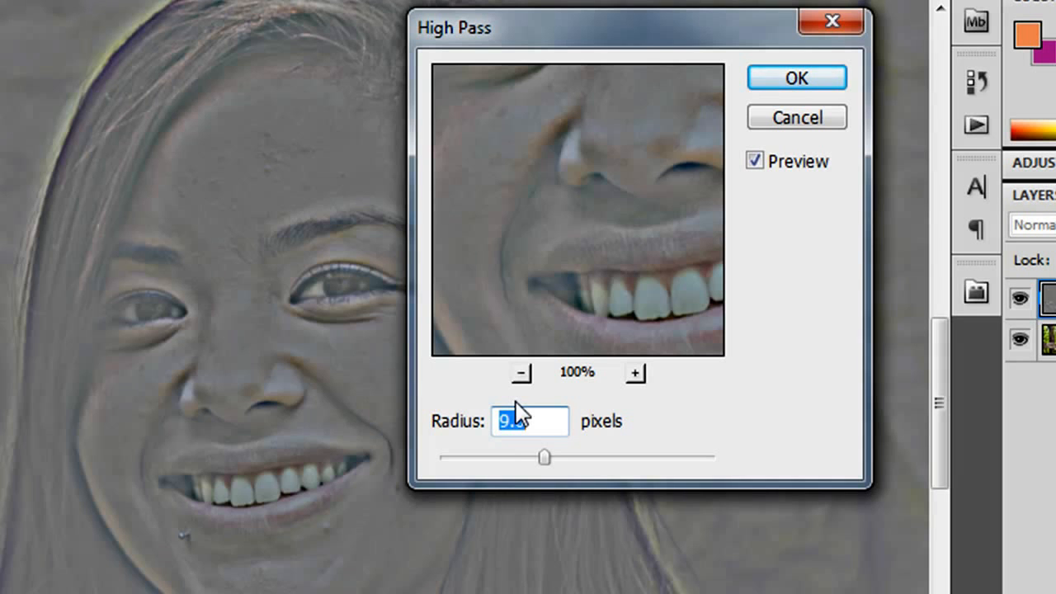
mouse_move(794, 77)
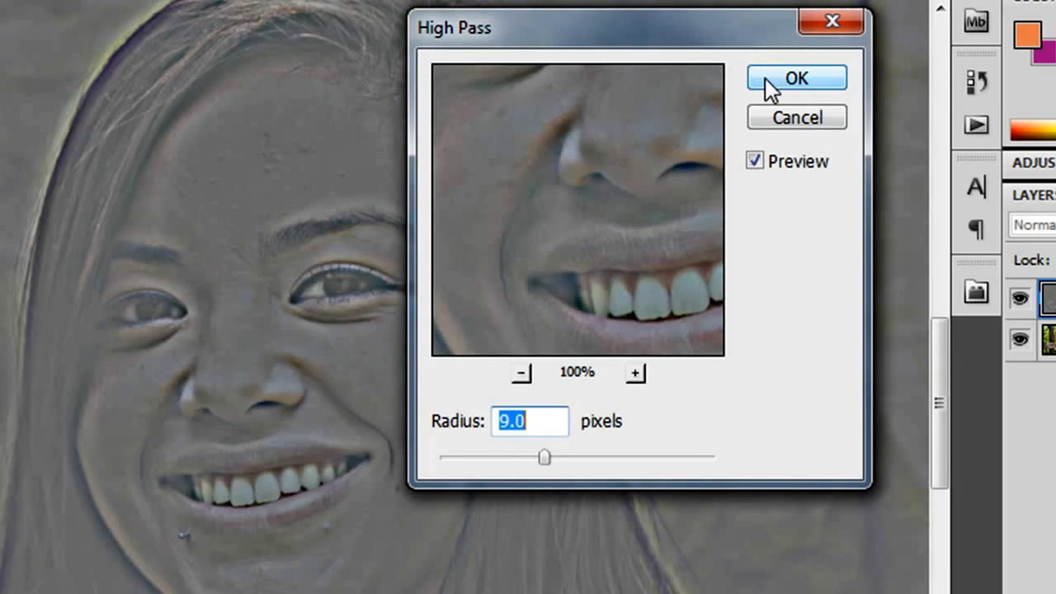
left_click(794, 76)
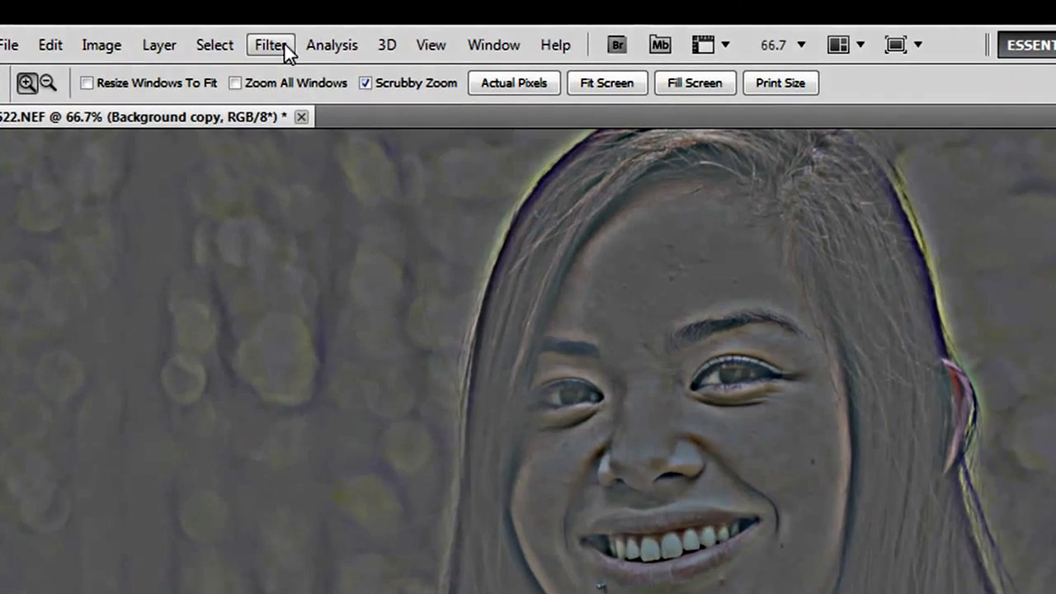
Apply a Surface Blur with radius 3 and threshold 15 to the high-pass copy.
left_click(270, 45)
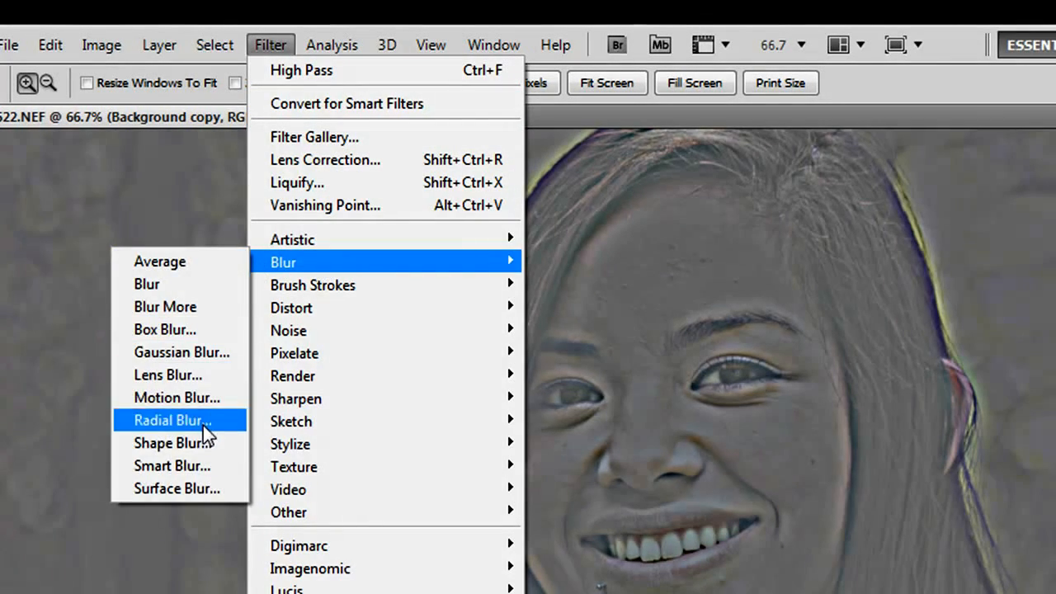
left_click(177, 488)
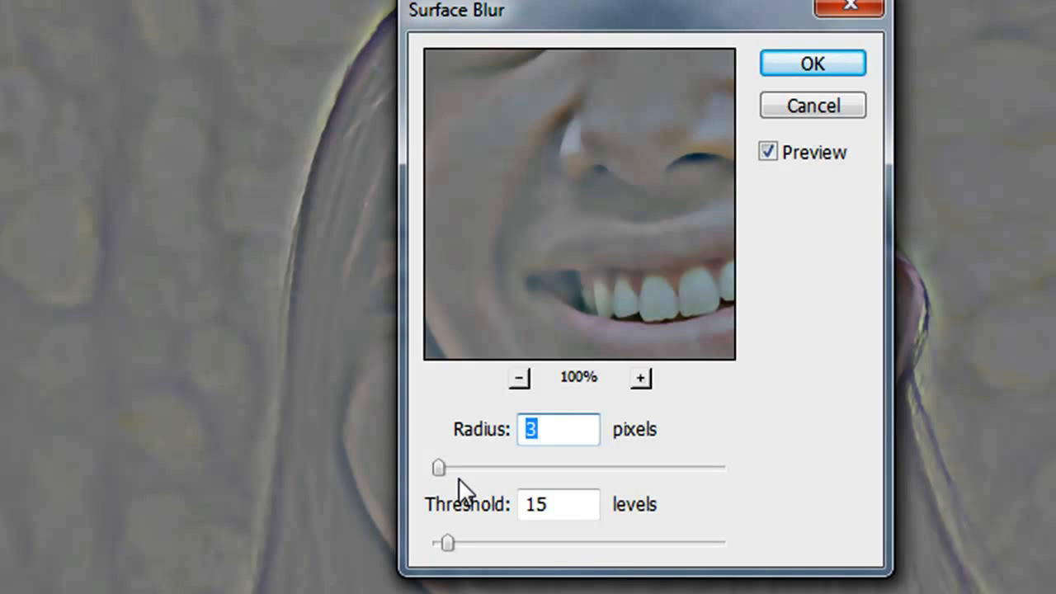
mouse_move(482, 494)
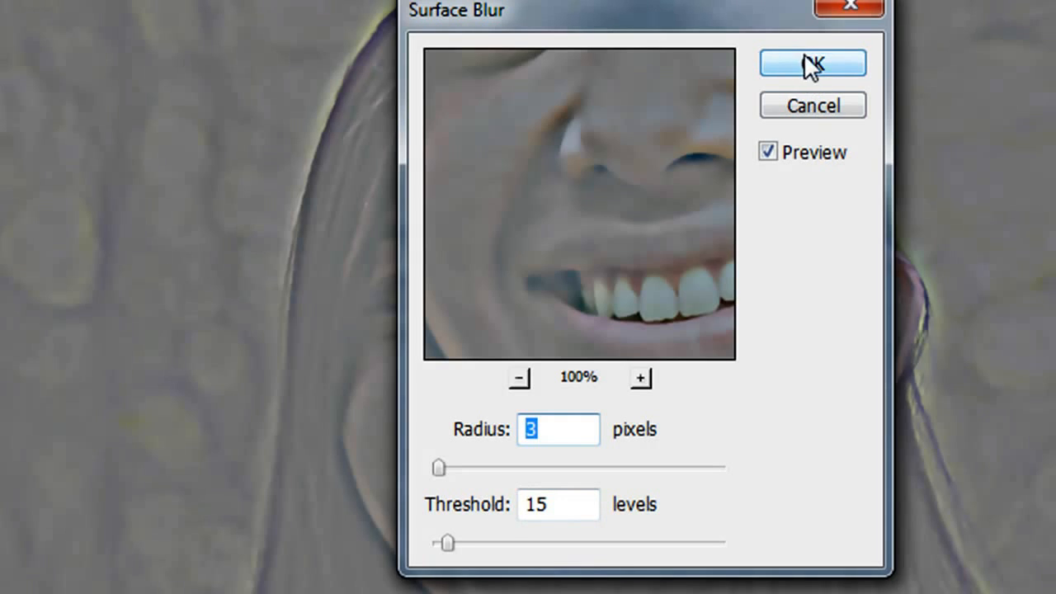
left_click(811, 63)
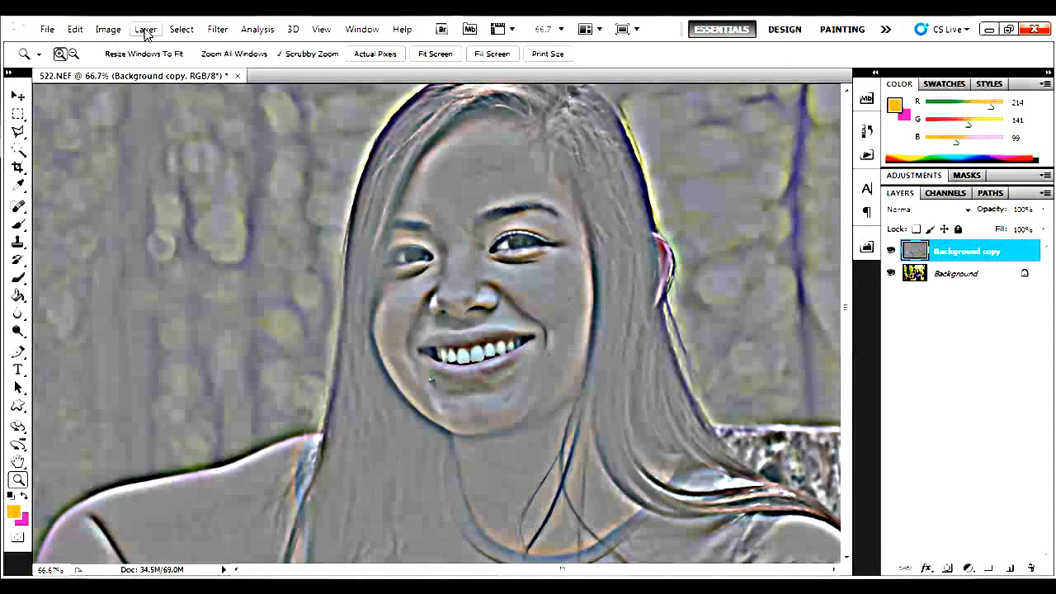
mouse_move(998, 146)
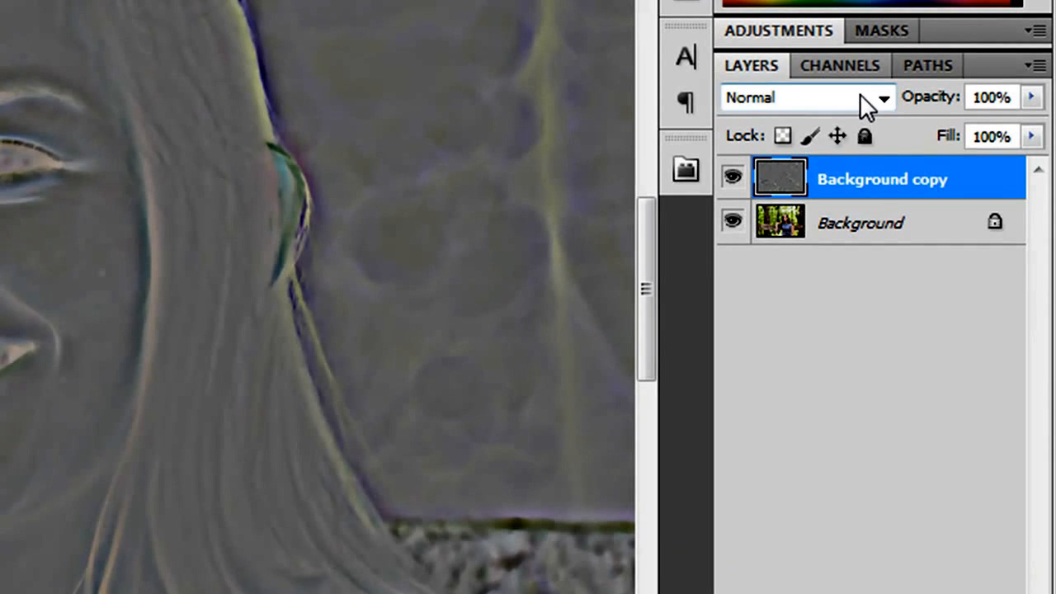
Set the Background copy layer's blend mode to Linear Light.
left_click(882, 97)
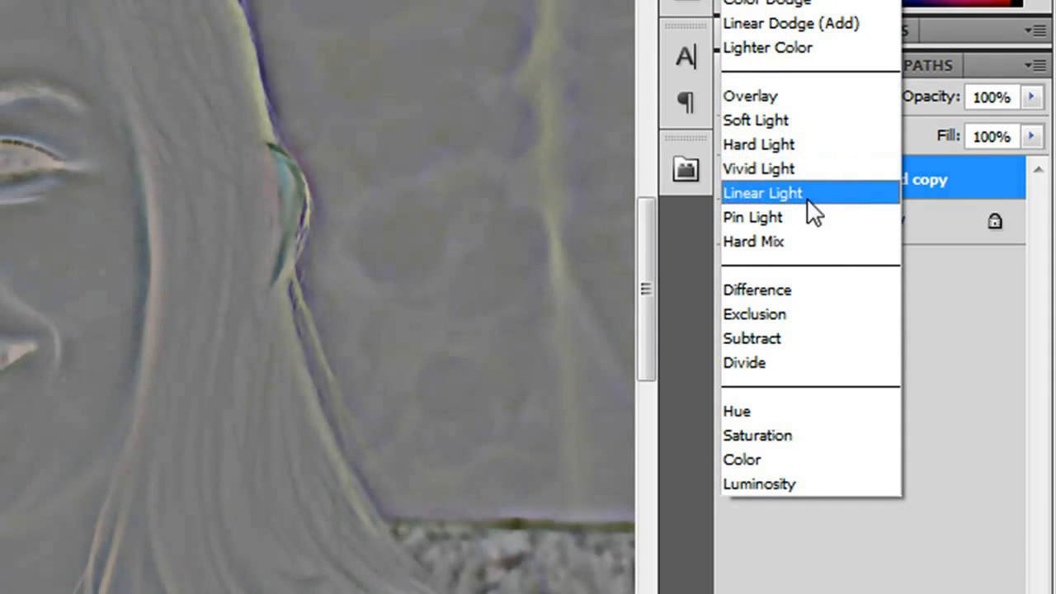
left_click(761, 192)
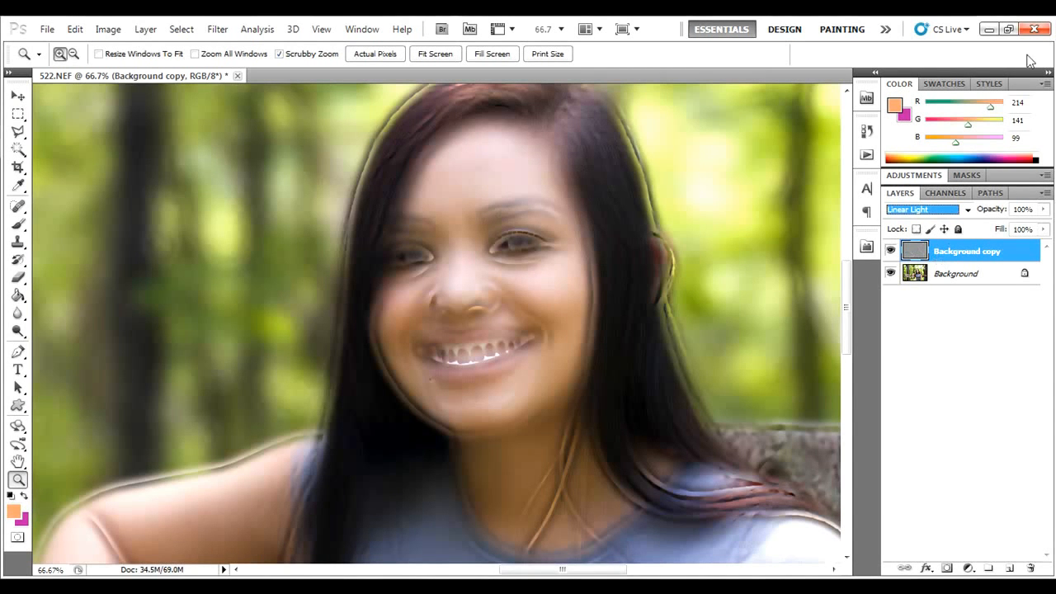
mouse_move(439, 296)
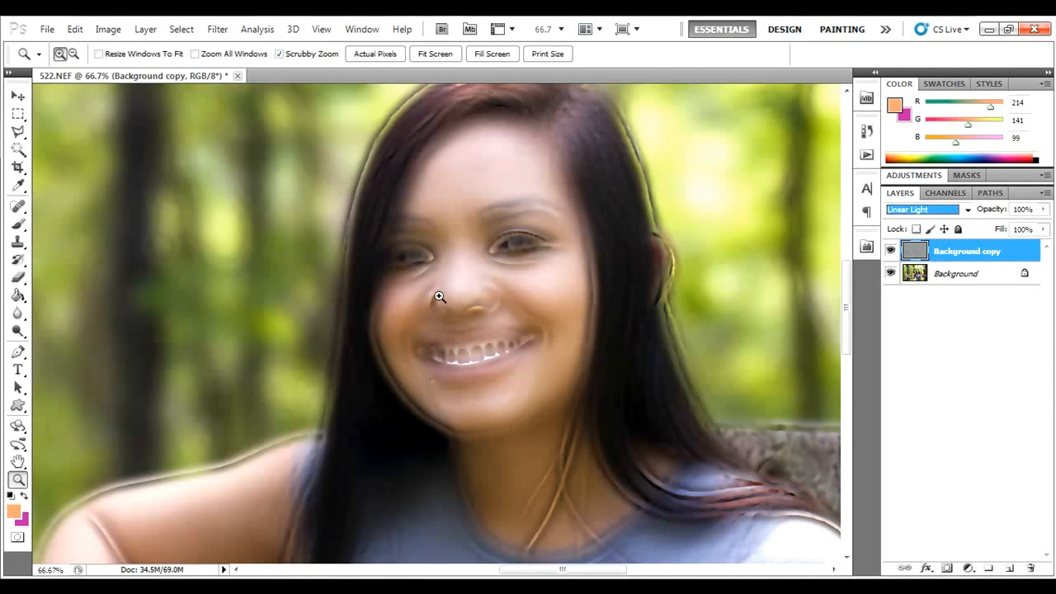
Zoom in to 200% on the eyes and forehead to inspect the smoothing.
left_click(439, 296)
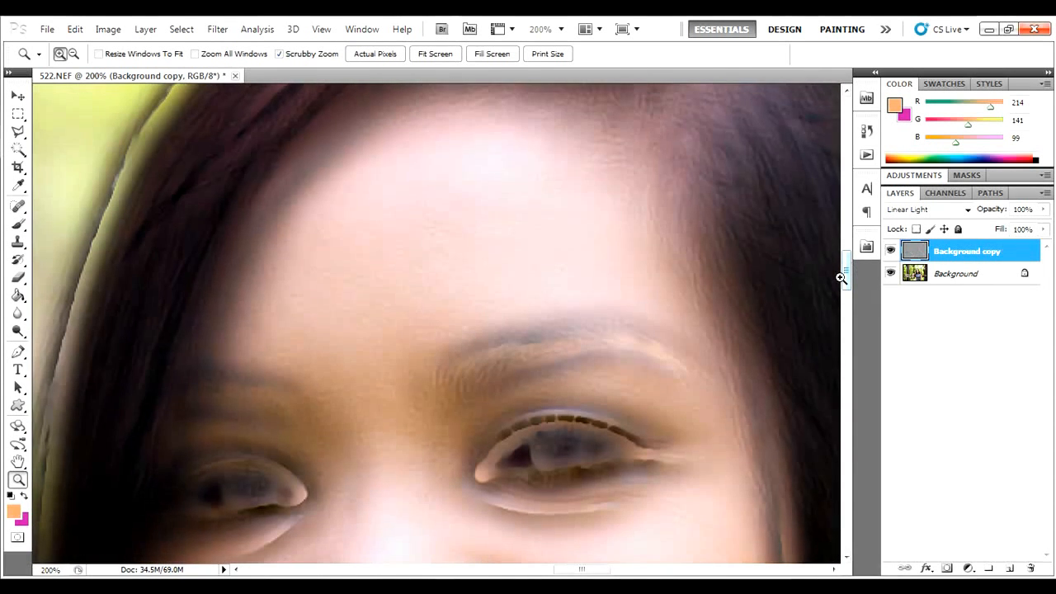
scroll("down", 3)
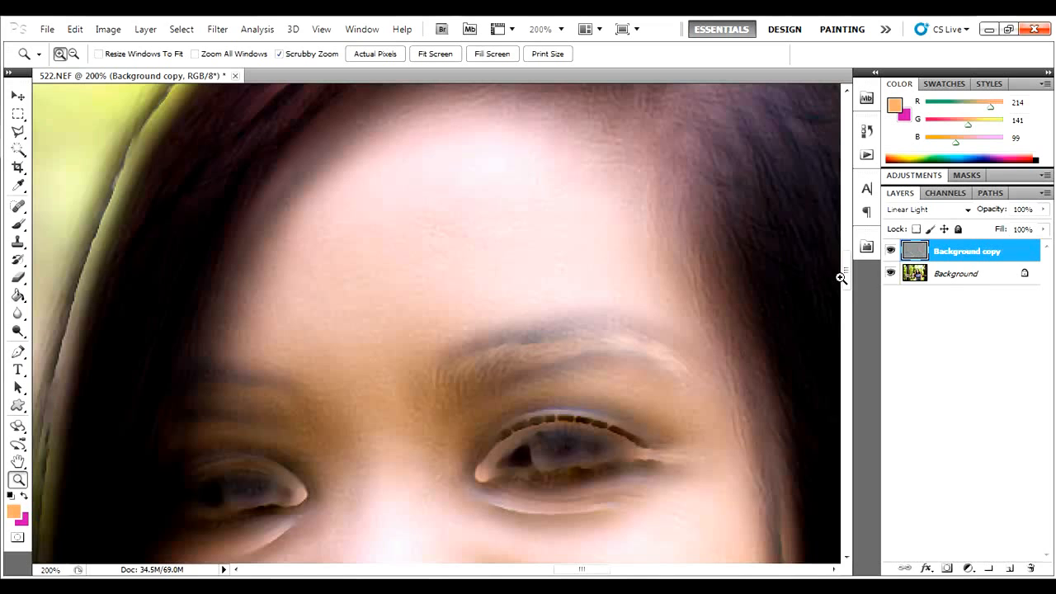
mouse_move(600, 128)
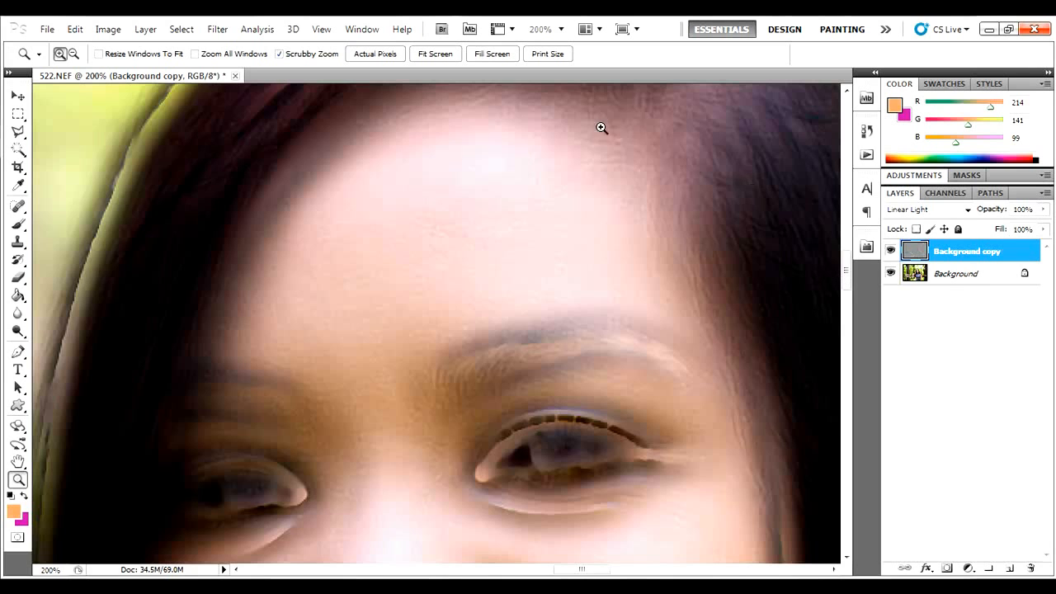
mouse_move(607, 449)
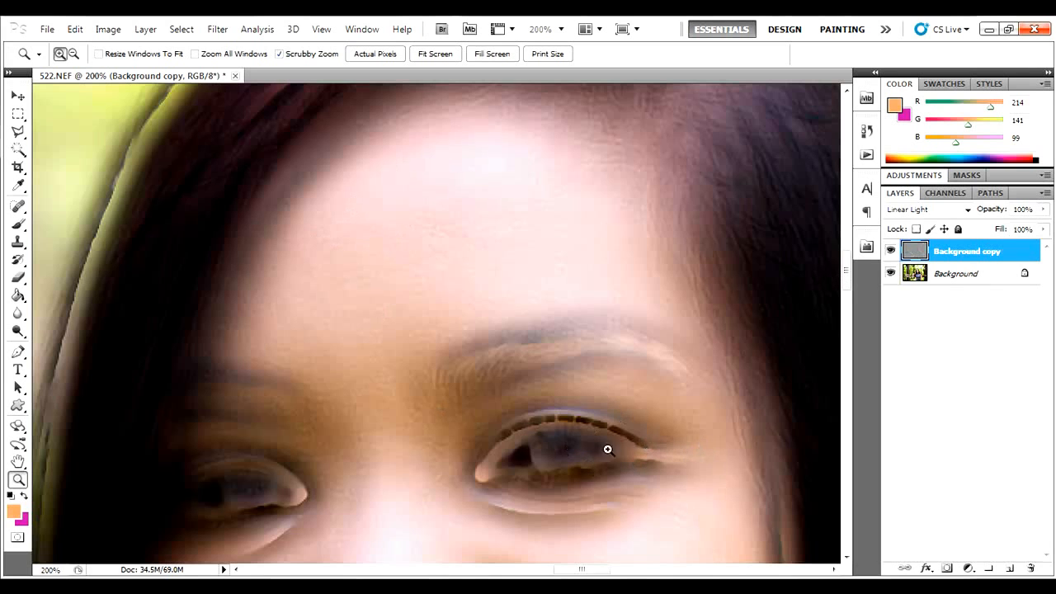
mouse_move(550, 406)
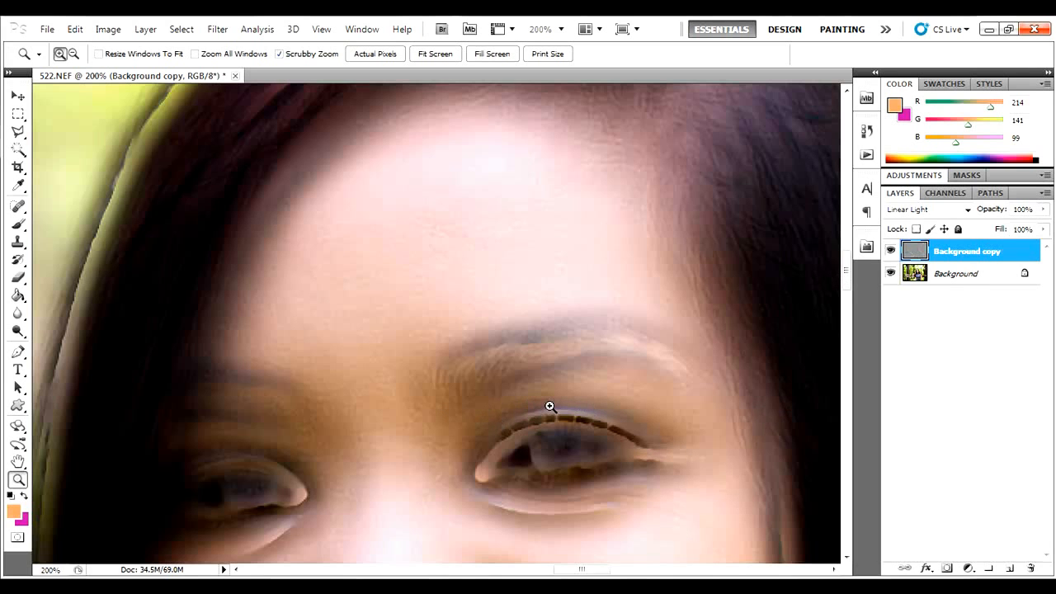
mouse_move(435, 206)
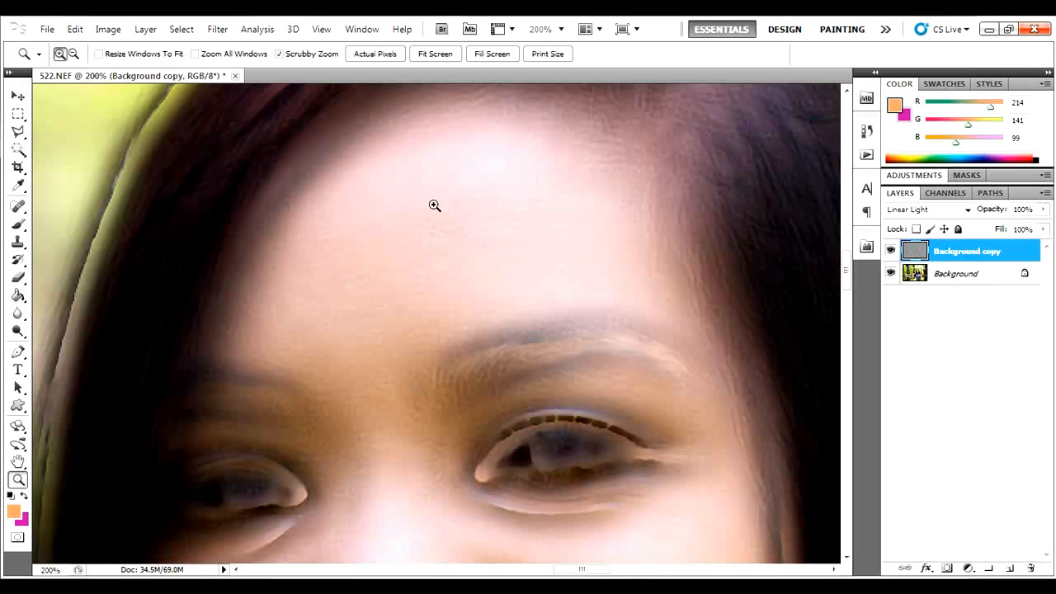
mouse_move(392, 216)
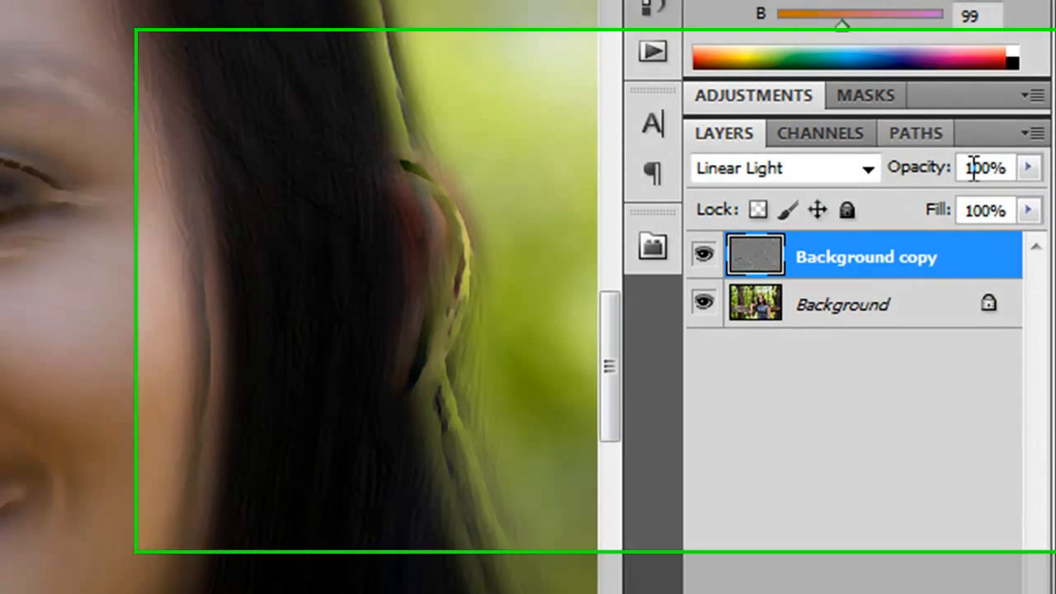
Lower the Background copy layer's opacity to 55%.
left_click(1028, 166)
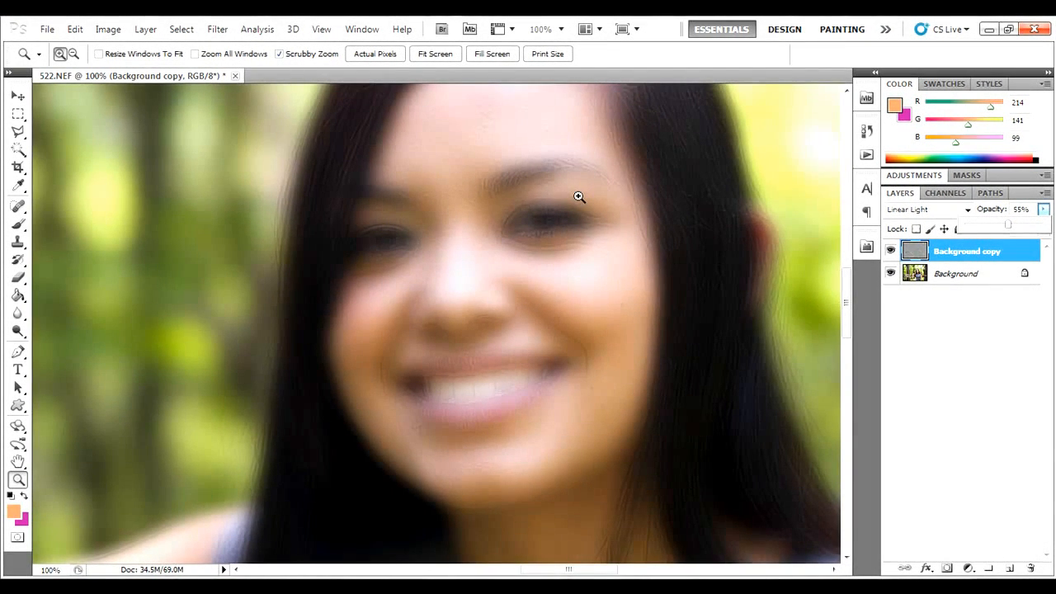
mouse_move(614, 241)
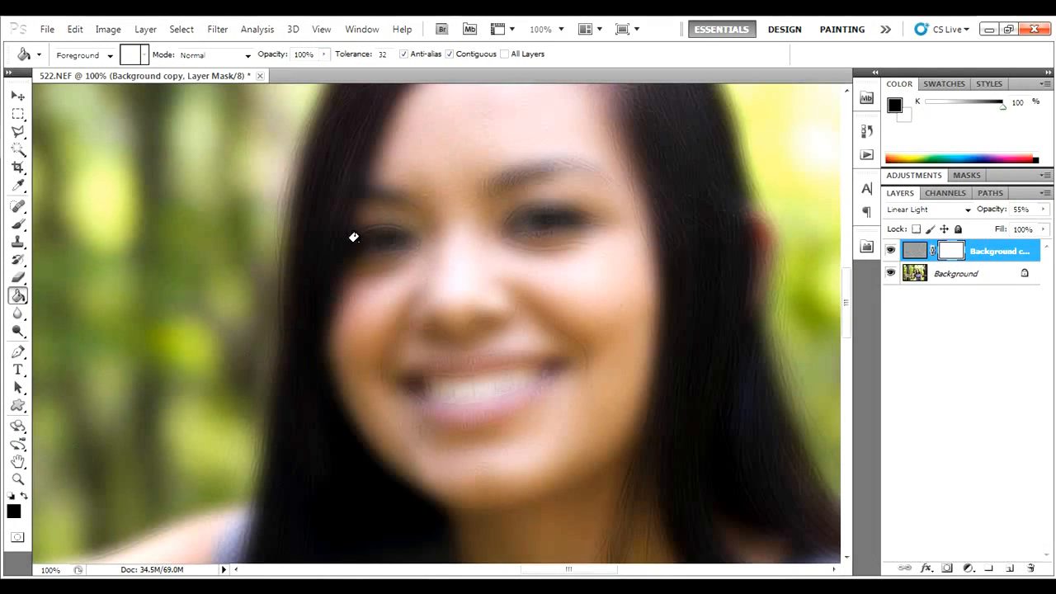
Fill the copy layer's mask with black using the Paint Bucket to hide the smoothing.
left_click(950, 250)
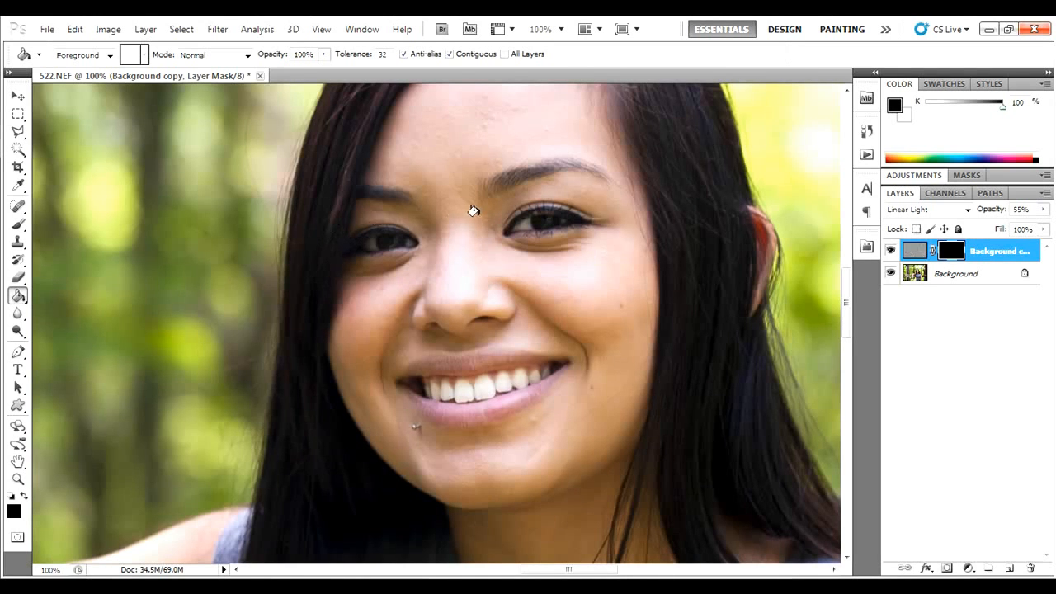
mouse_move(637, 259)
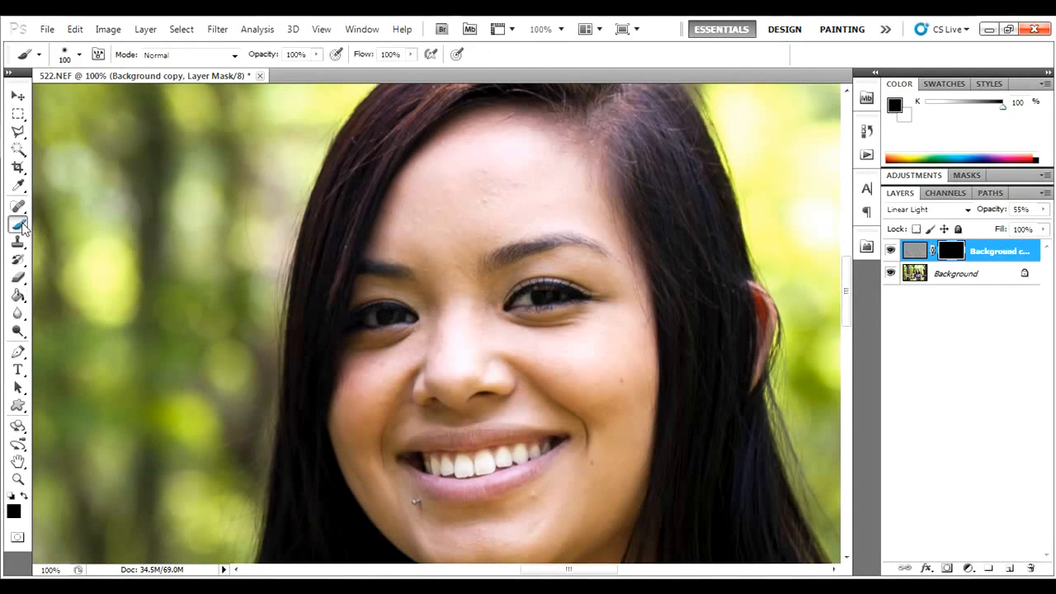
mouse_move(479, 194)
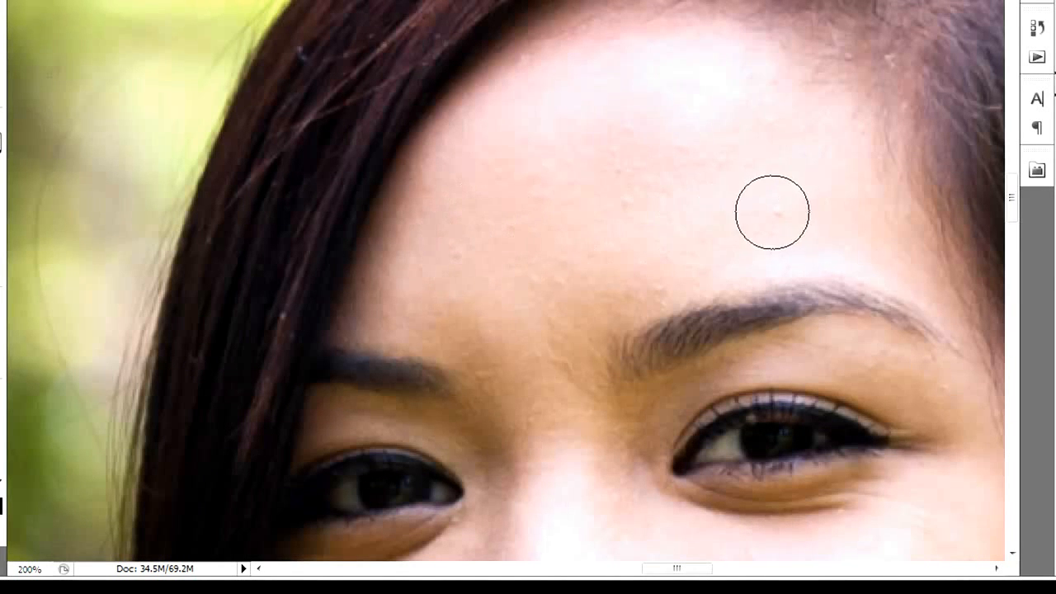
mouse_move(730, 153)
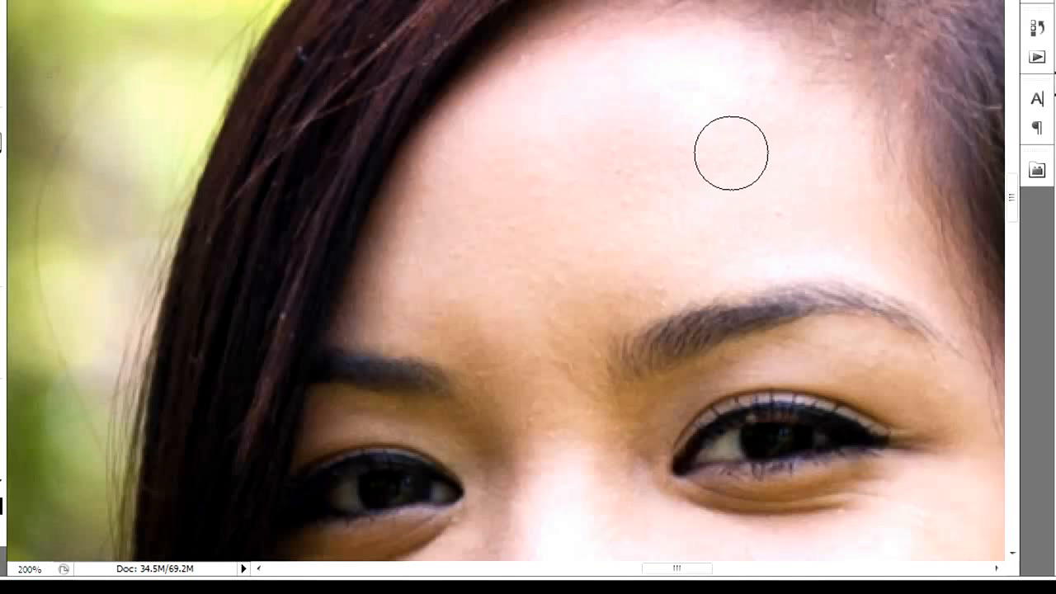
mouse_move(794, 262)
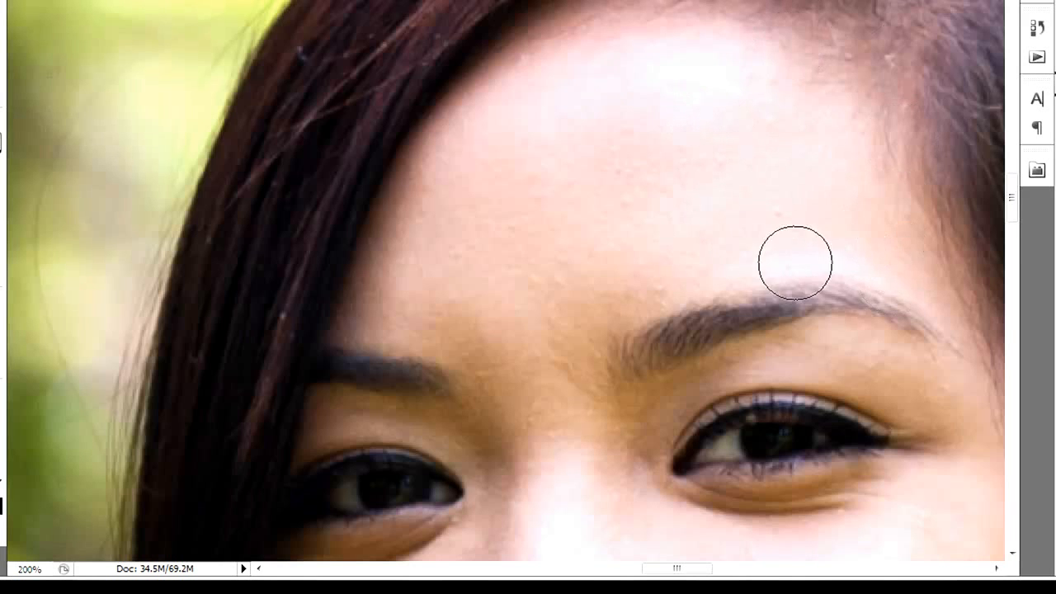
mouse_move(545, 133)
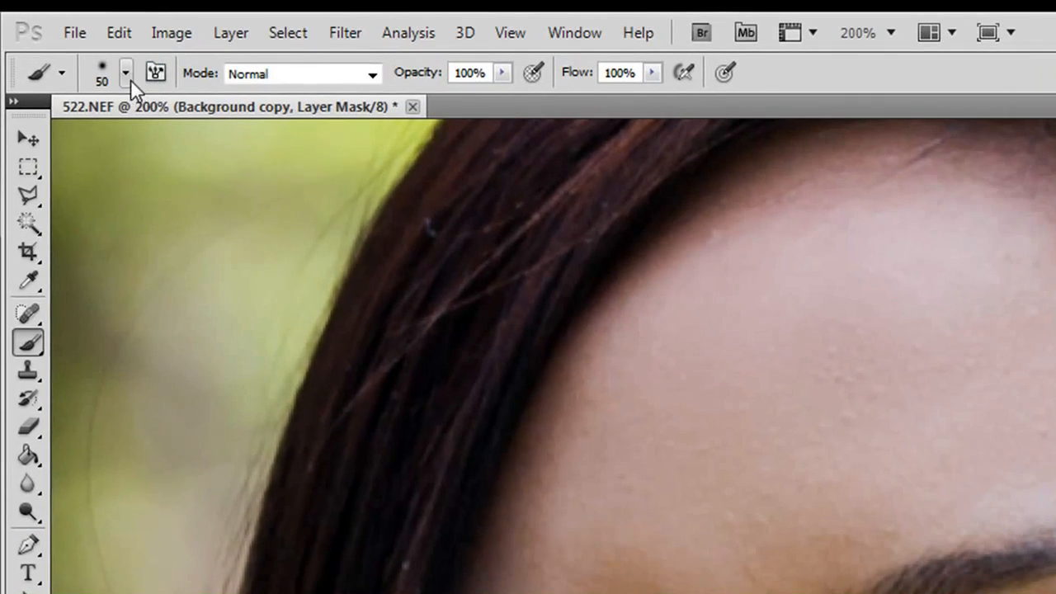
left_click(125, 73)
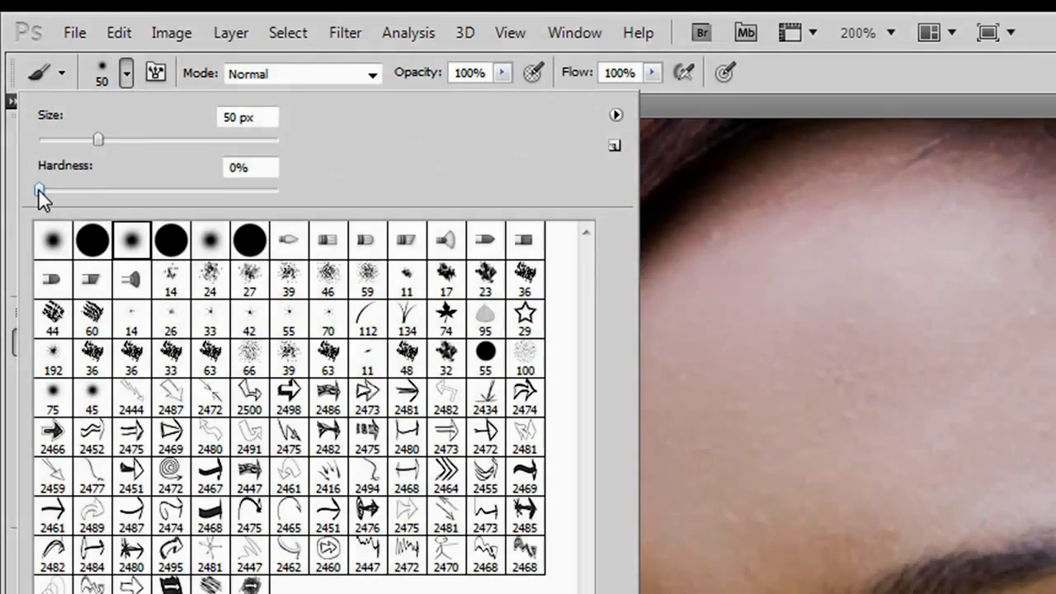
left_click_drag(38, 190, 70, 189)
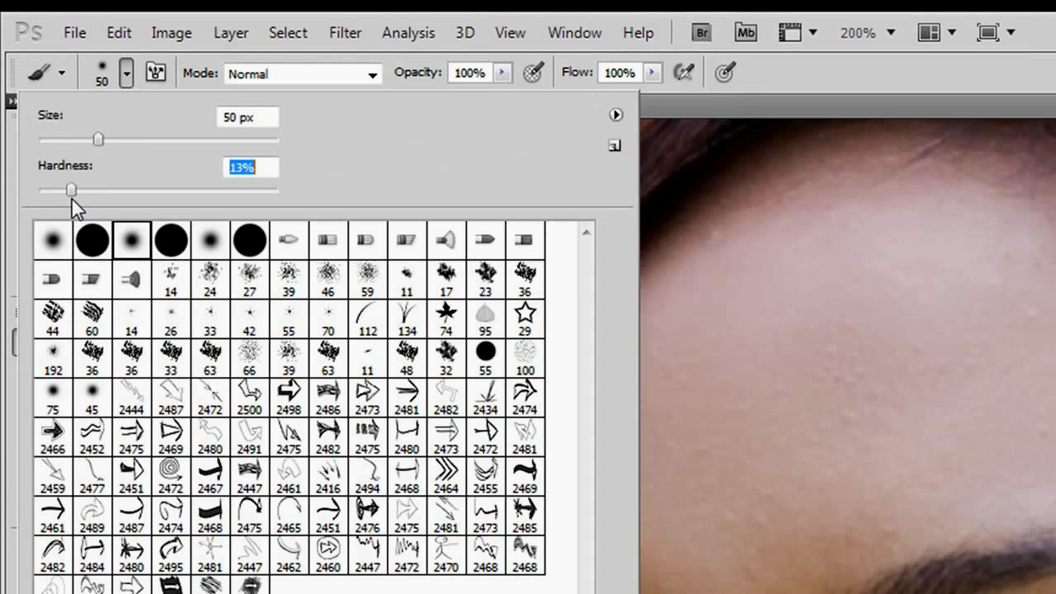
left_click_drag(70, 189, 39, 190)
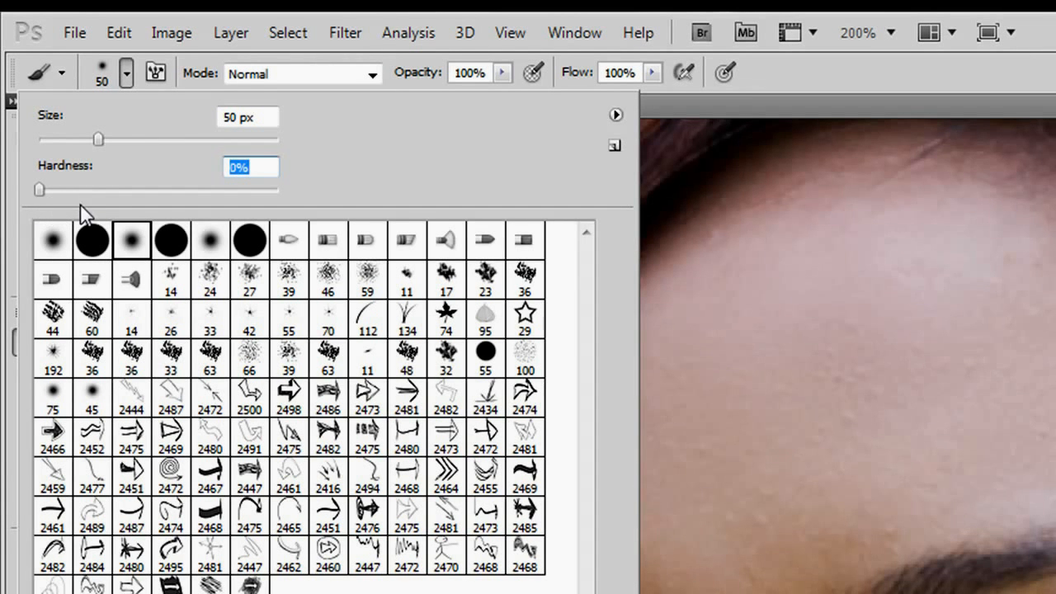
mouse_move(136, 204)
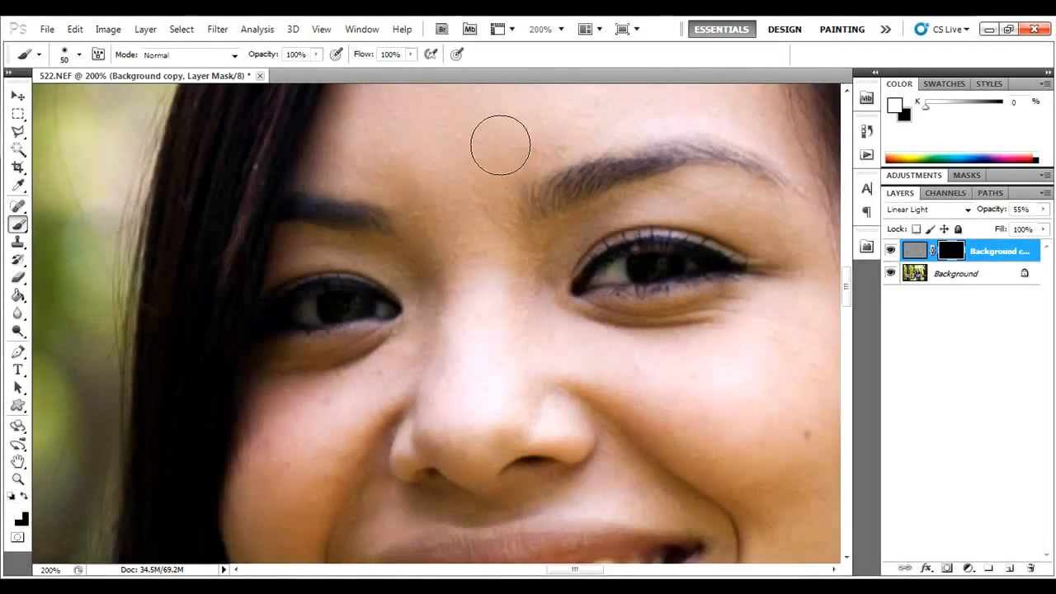
mouse_move(468, 262)
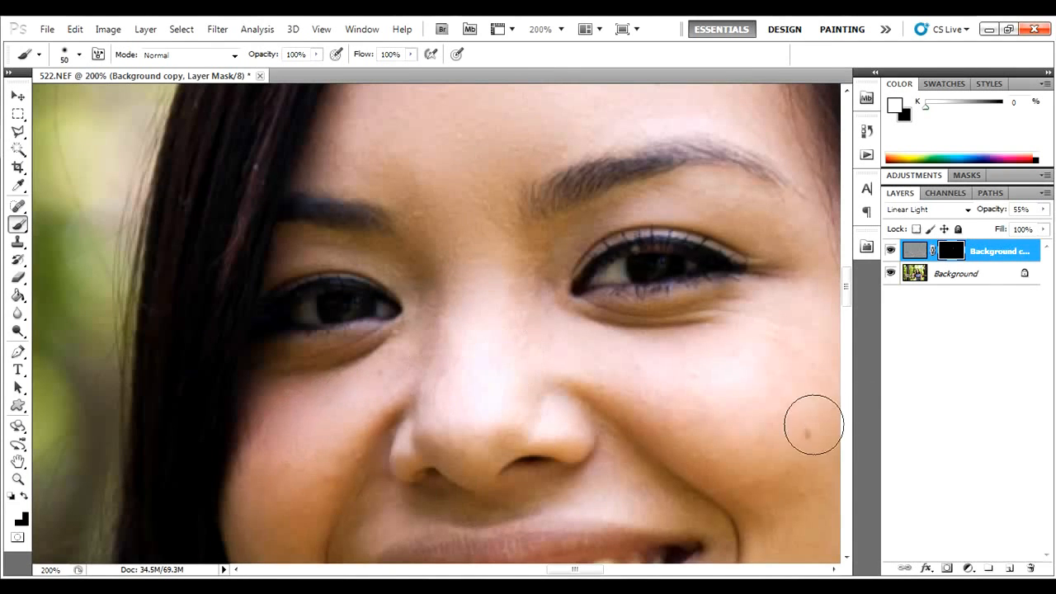
mouse_move(769, 365)
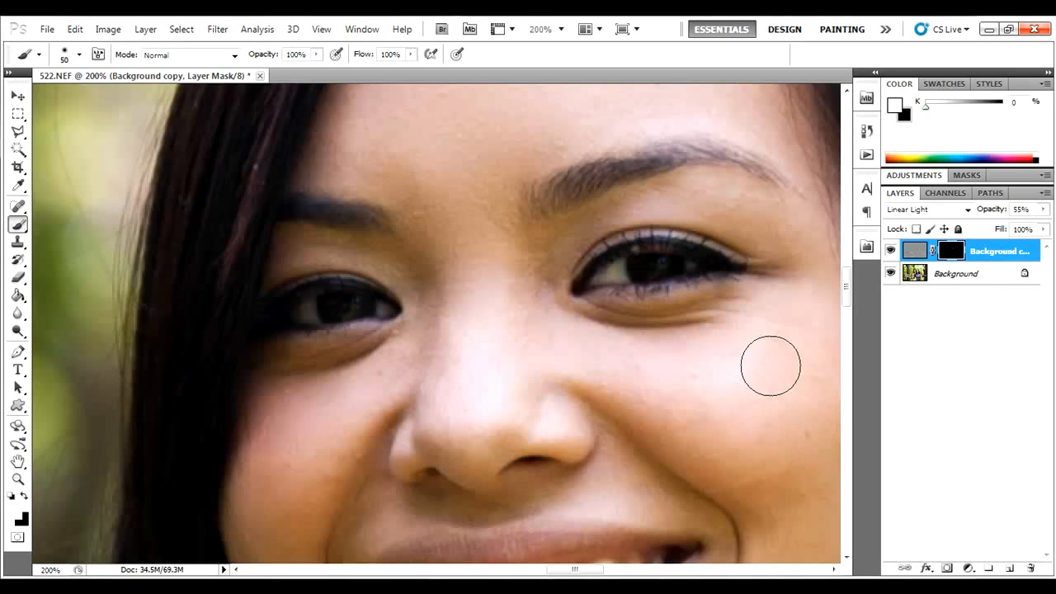
mouse_move(796, 380)
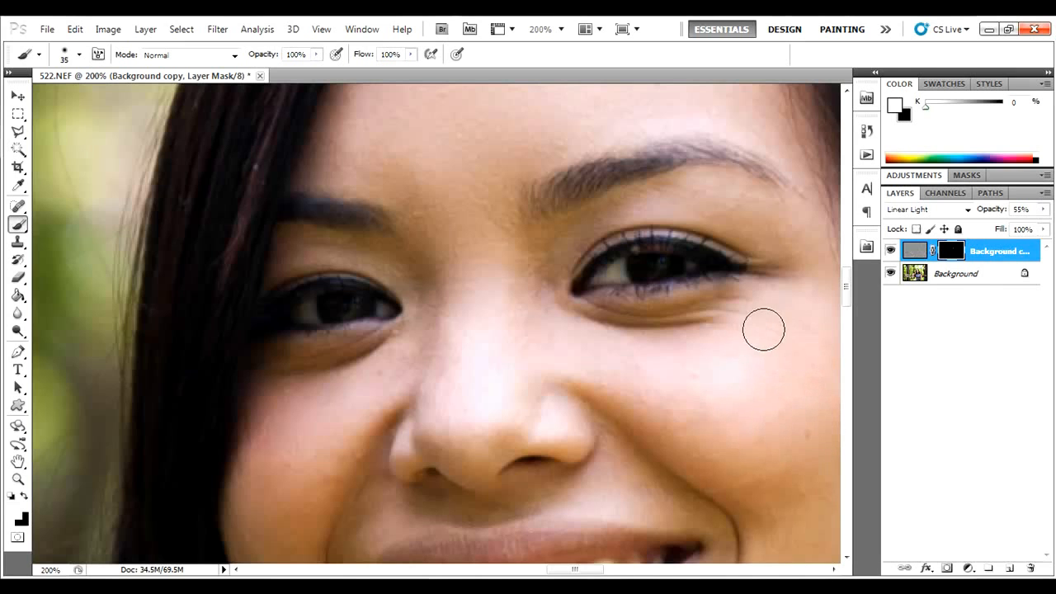
mouse_move(543, 330)
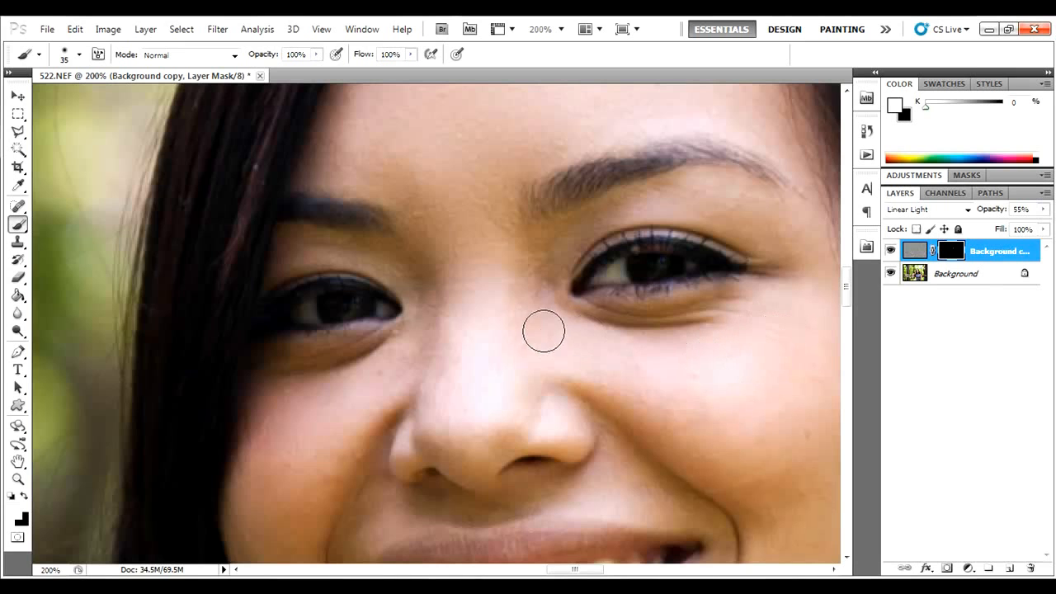
mouse_move(524, 302)
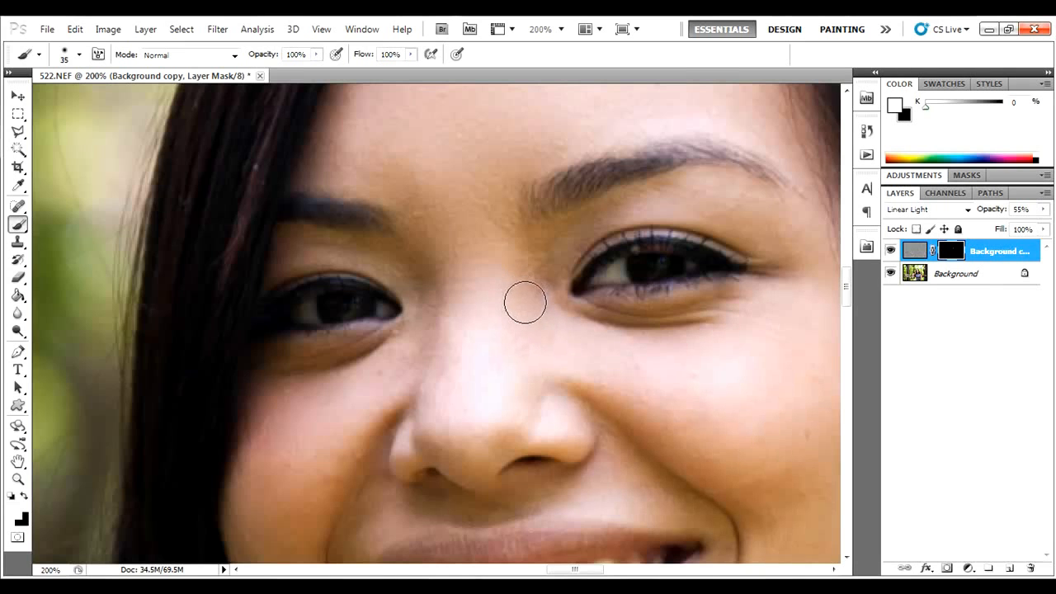
mouse_move(341, 456)
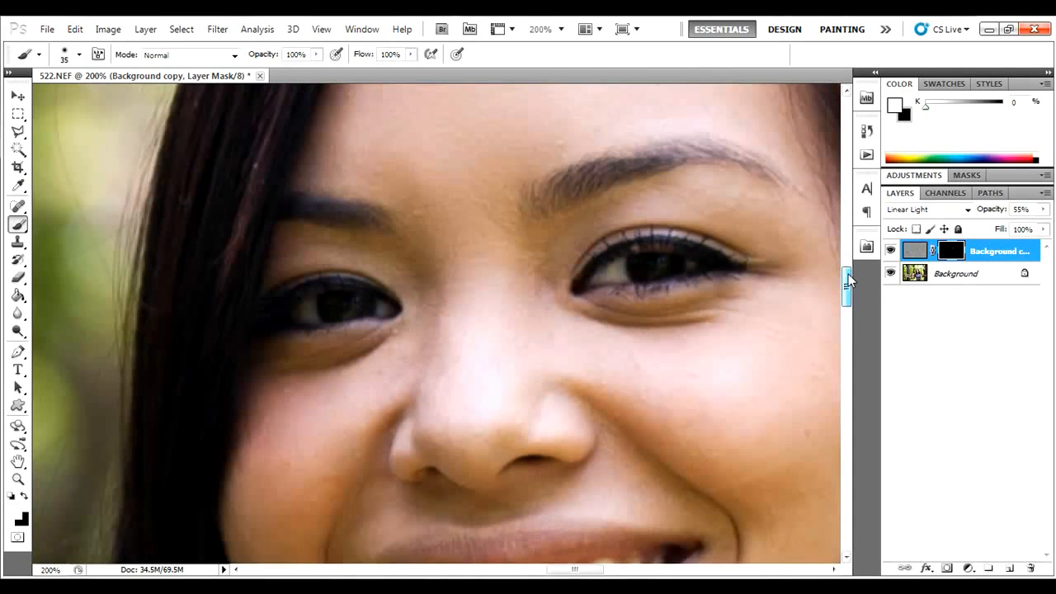
mouse_move(631, 217)
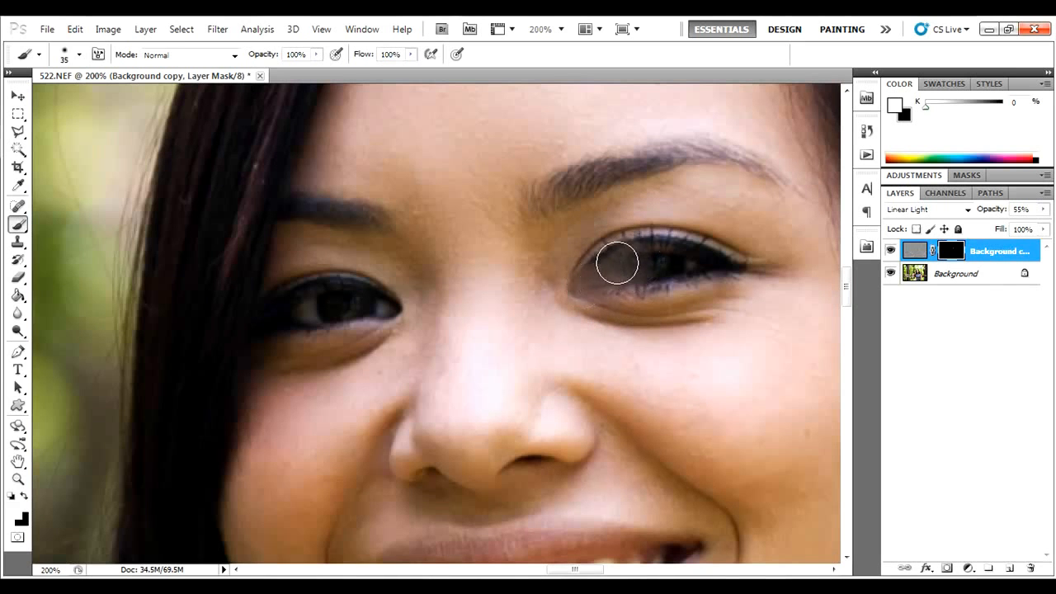
Paint smoothing over the eye with the 35 px brush, then undo that stroke to keep it sharp.
left_click_drag(616, 262, 590, 265)
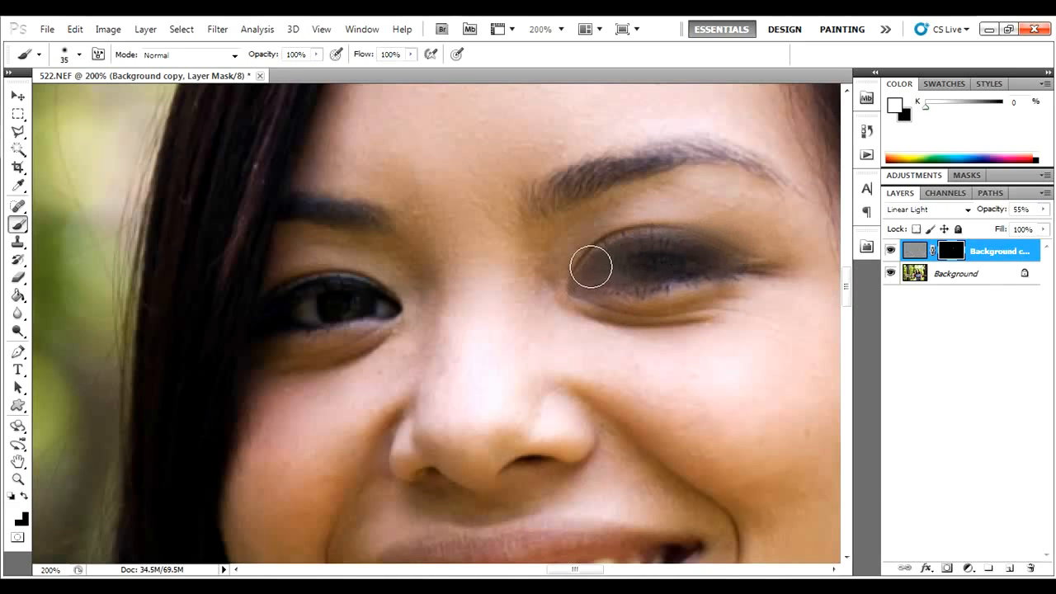
left_click(590, 266)
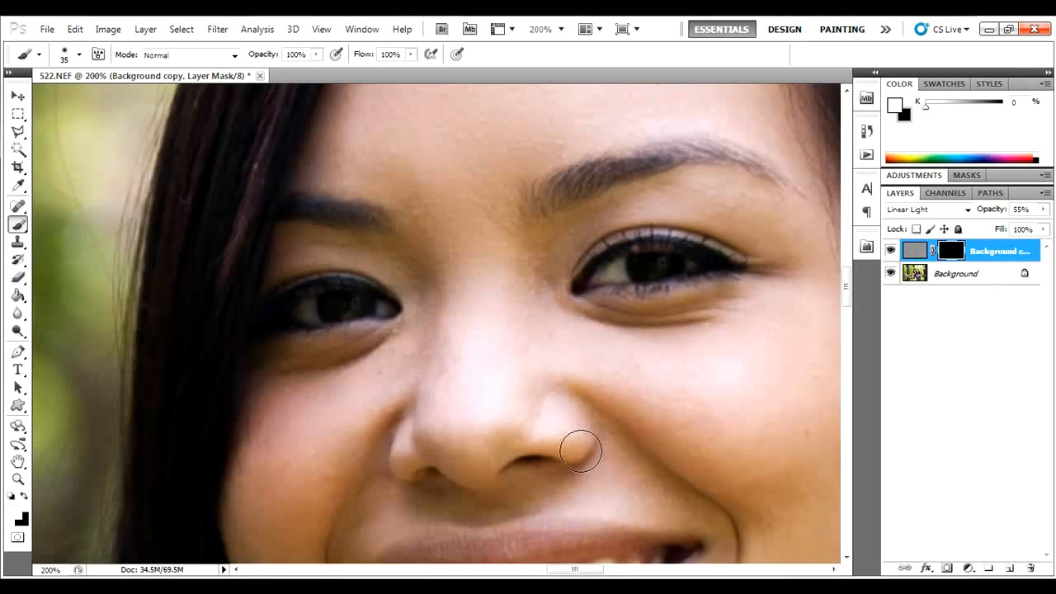
mouse_move(607, 430)
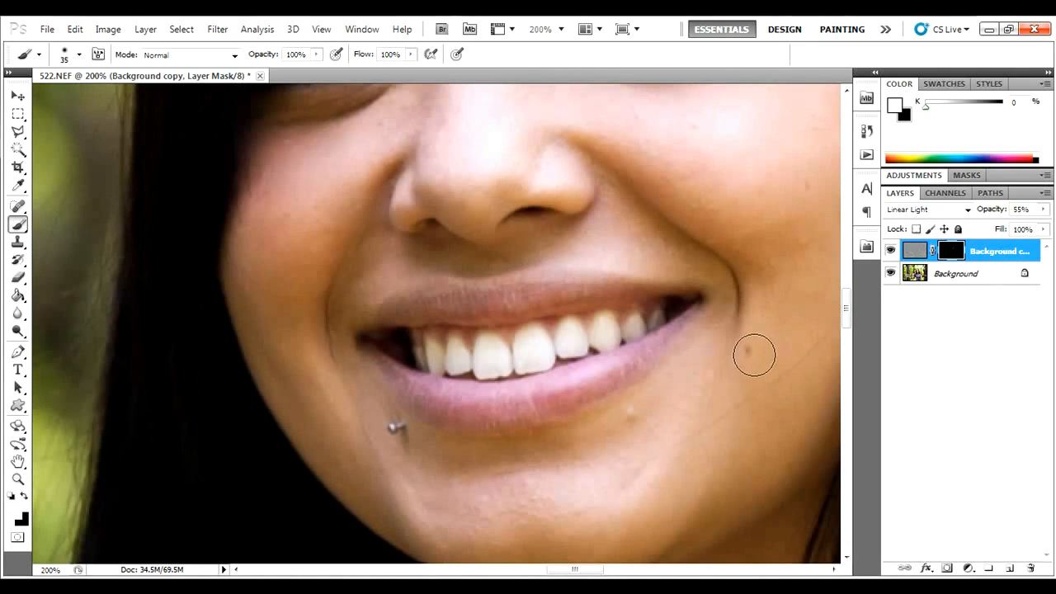
mouse_move(647, 471)
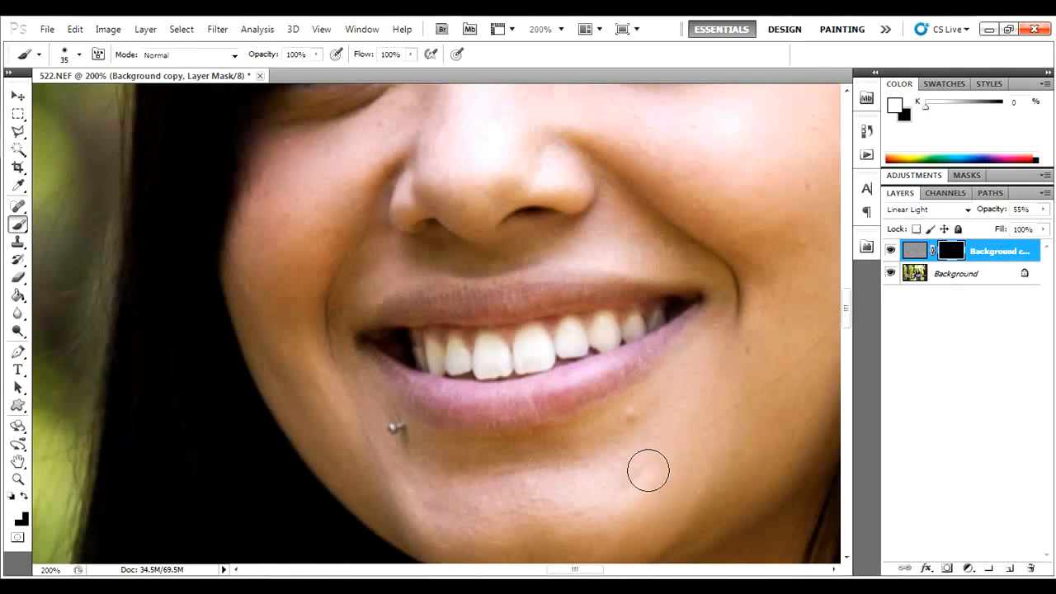
mouse_move(650, 419)
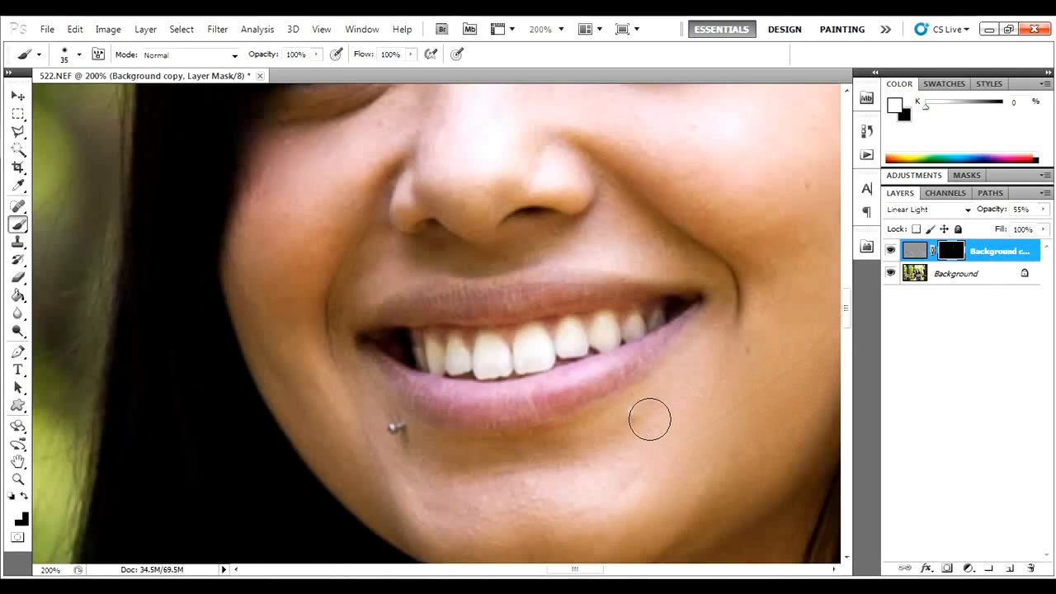
mouse_move(620, 451)
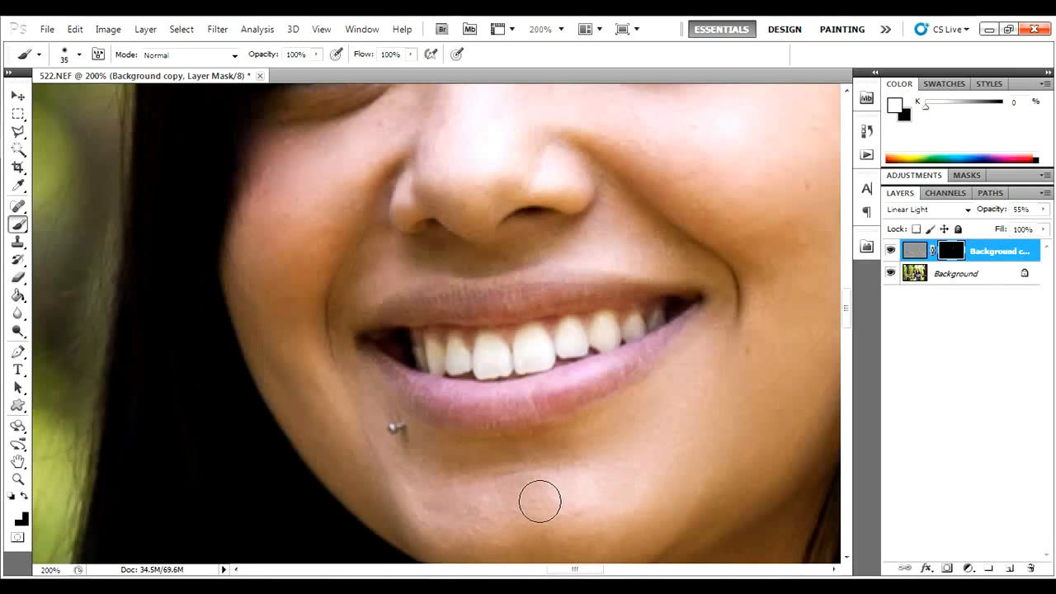
mouse_move(478, 506)
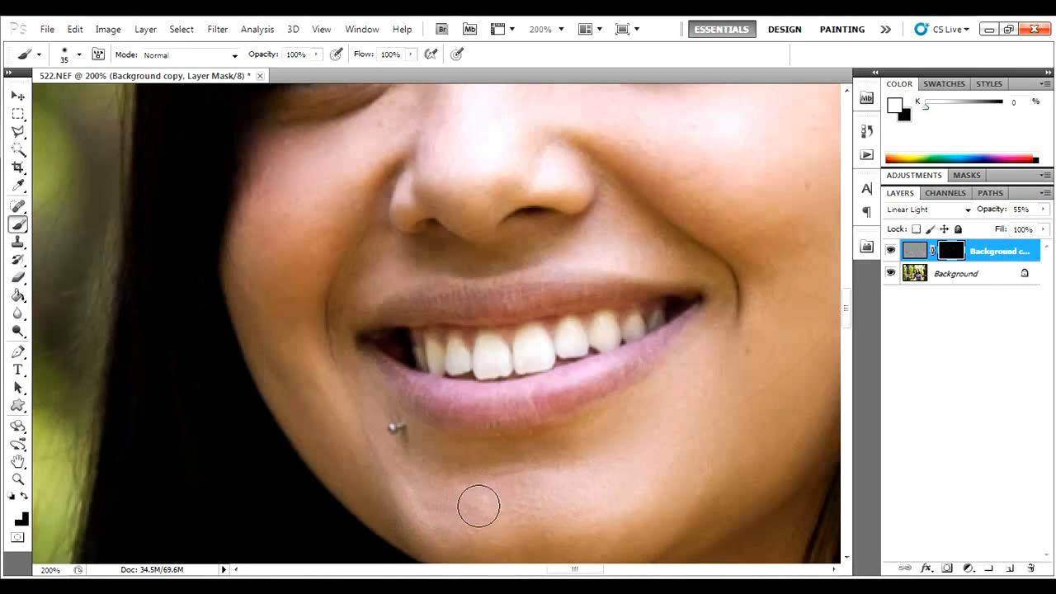
mouse_move(395, 489)
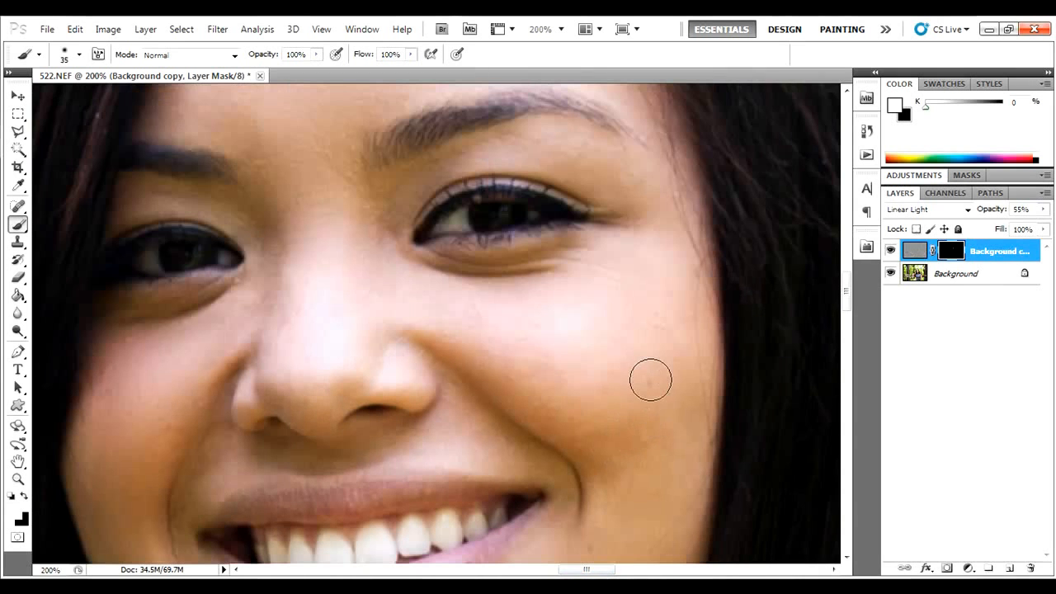
mouse_move(674, 324)
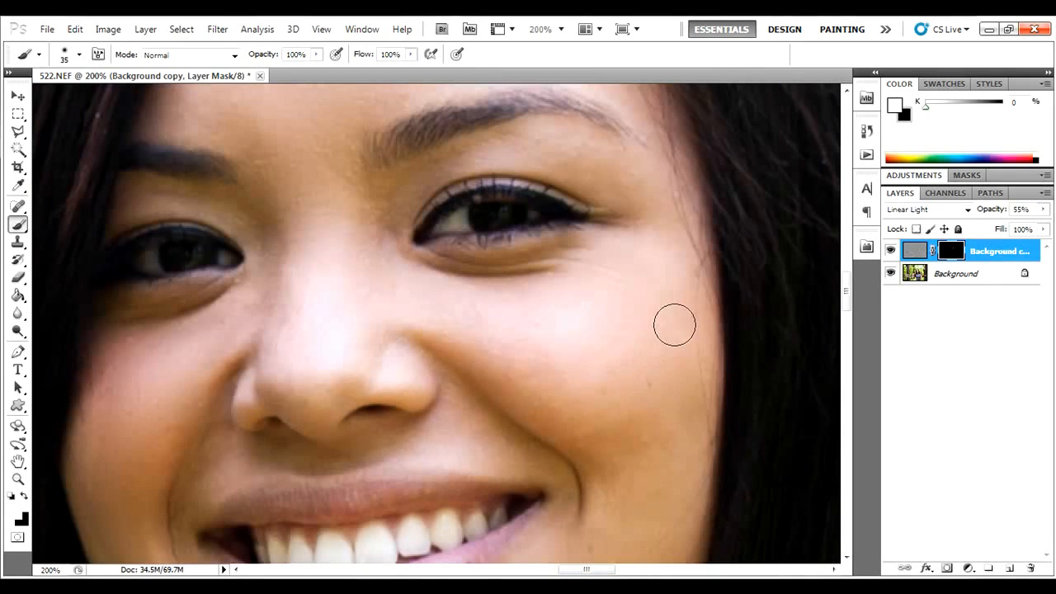
mouse_move(613, 381)
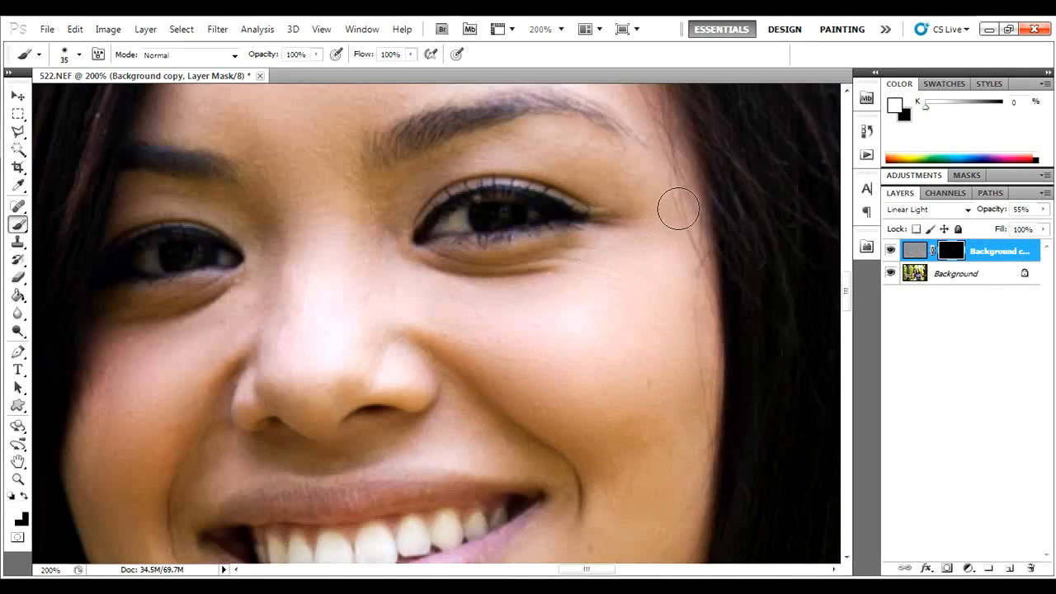
mouse_move(578, 158)
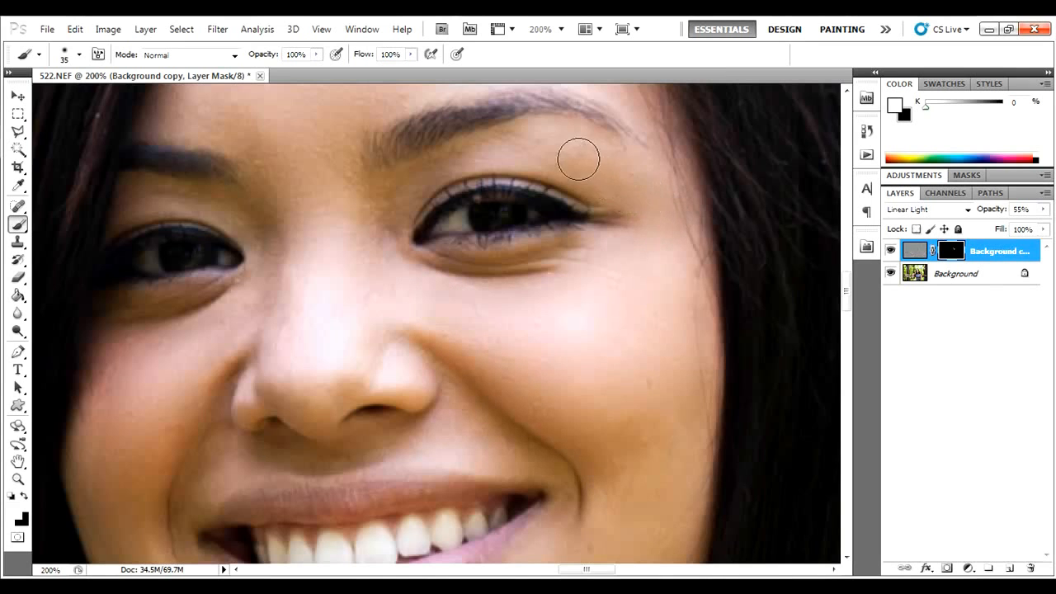
mouse_move(542, 149)
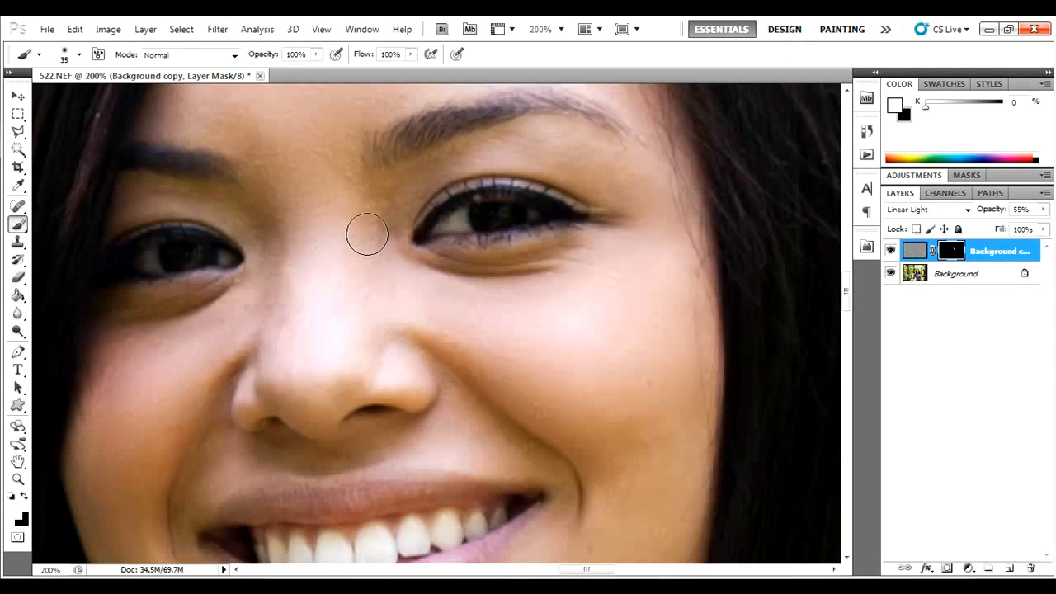
mouse_move(285, 257)
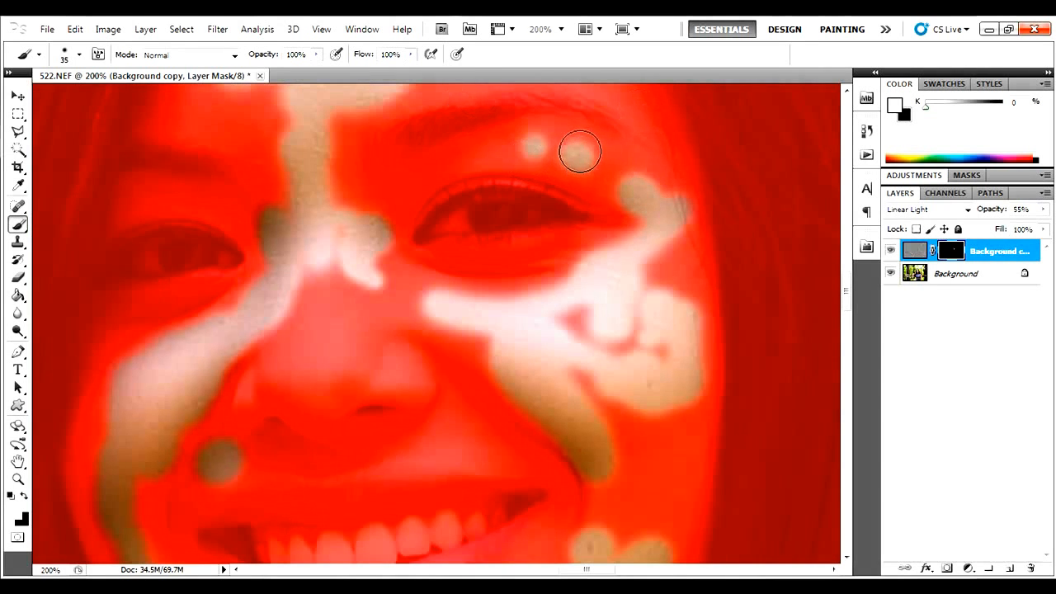
Paint white on the mask over the forehead, between the brows and down the right cheek.
left_click_drag(580, 152, 550, 148)
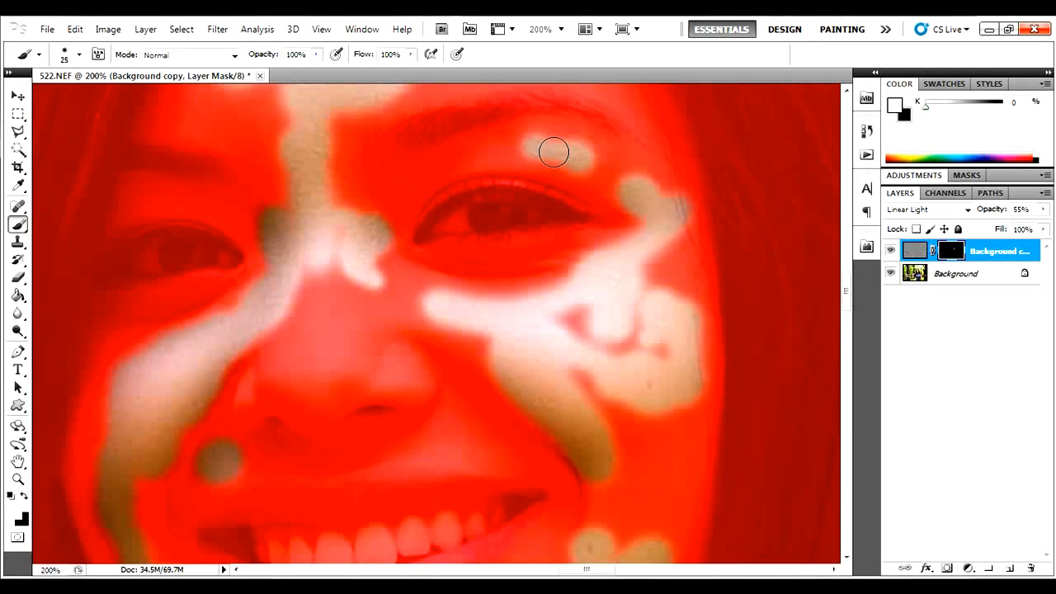
mouse_move(502, 145)
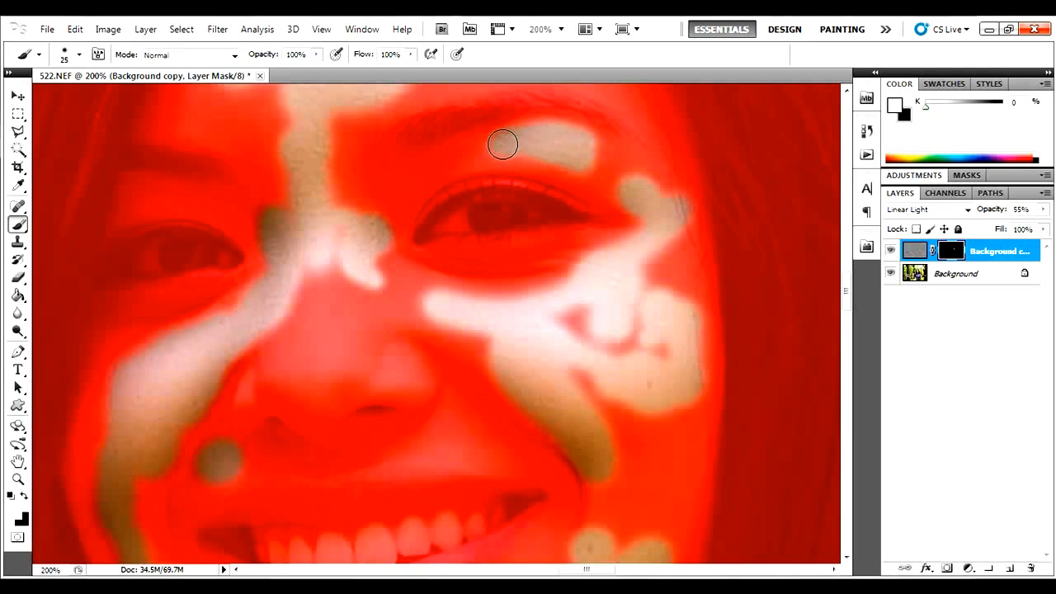
left_click_drag(503, 144, 381, 221)
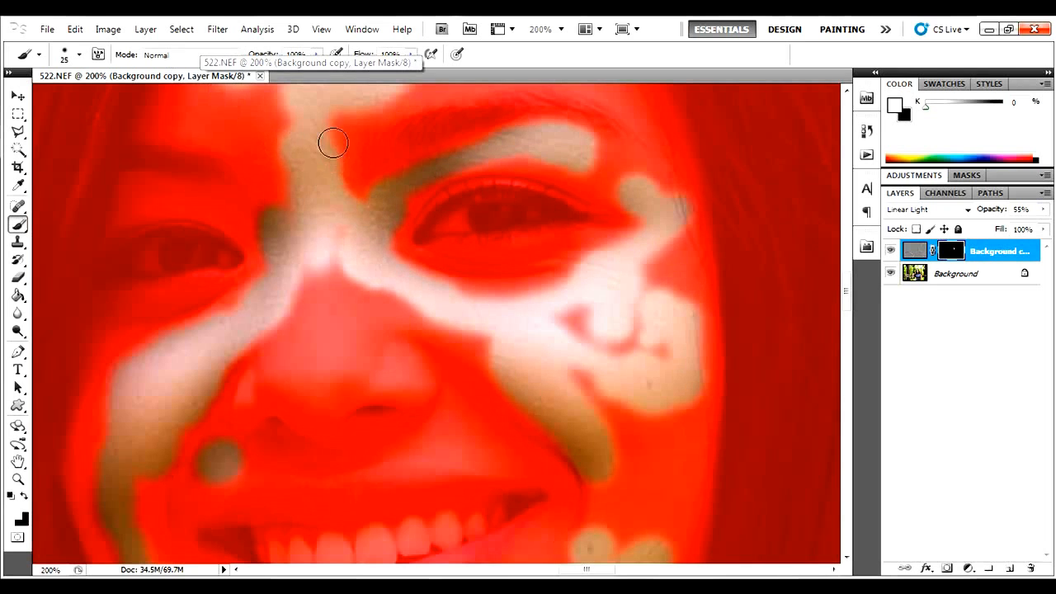
left_click_drag(333, 142, 515, 323)
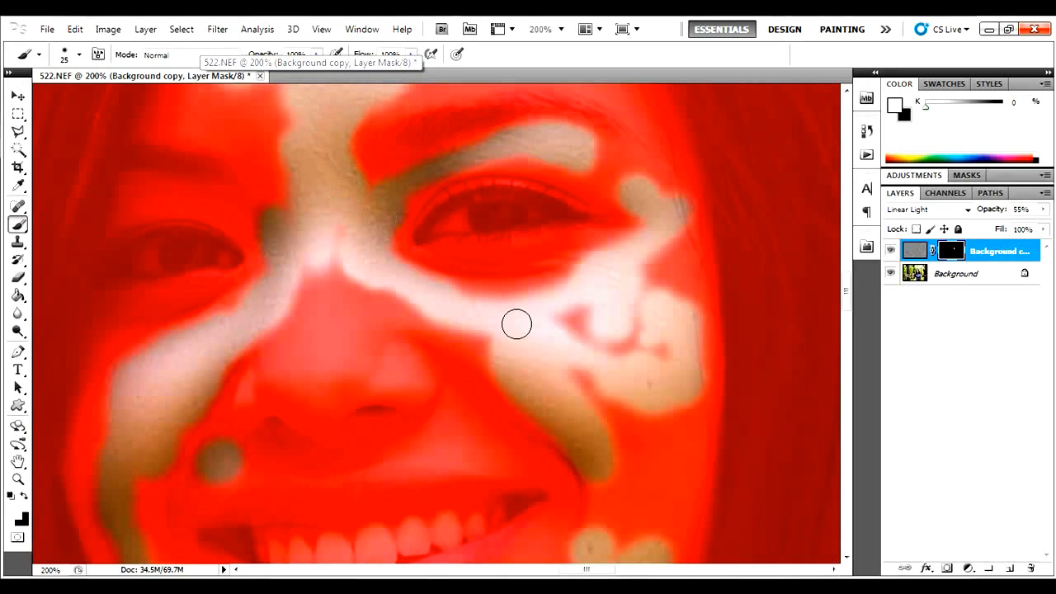
left_click_drag(516, 324, 668, 239)
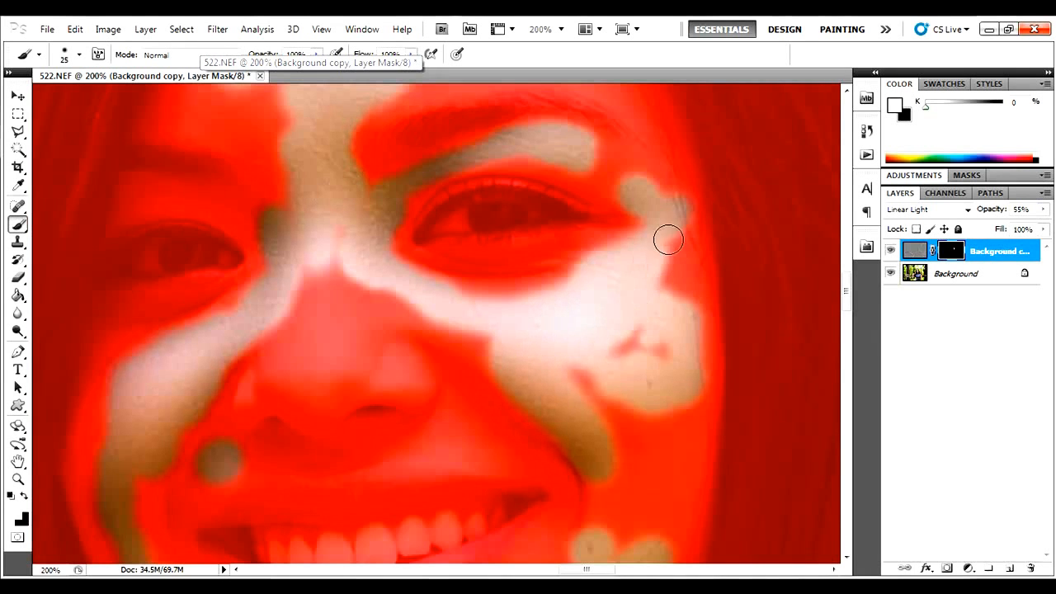
left_click_drag(668, 239, 636, 372)
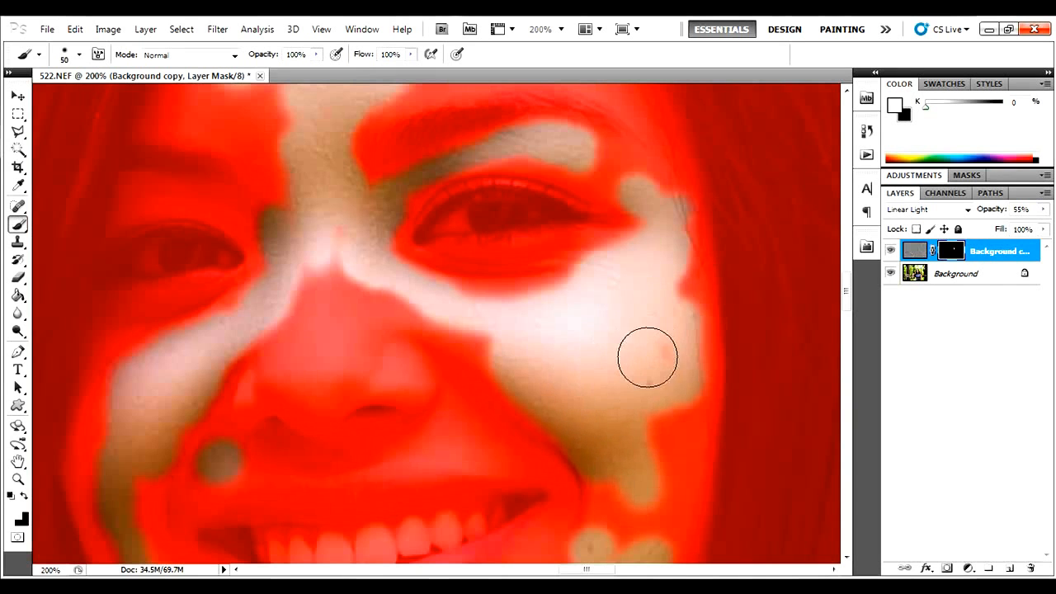
left_click_drag(647, 357, 638, 509)
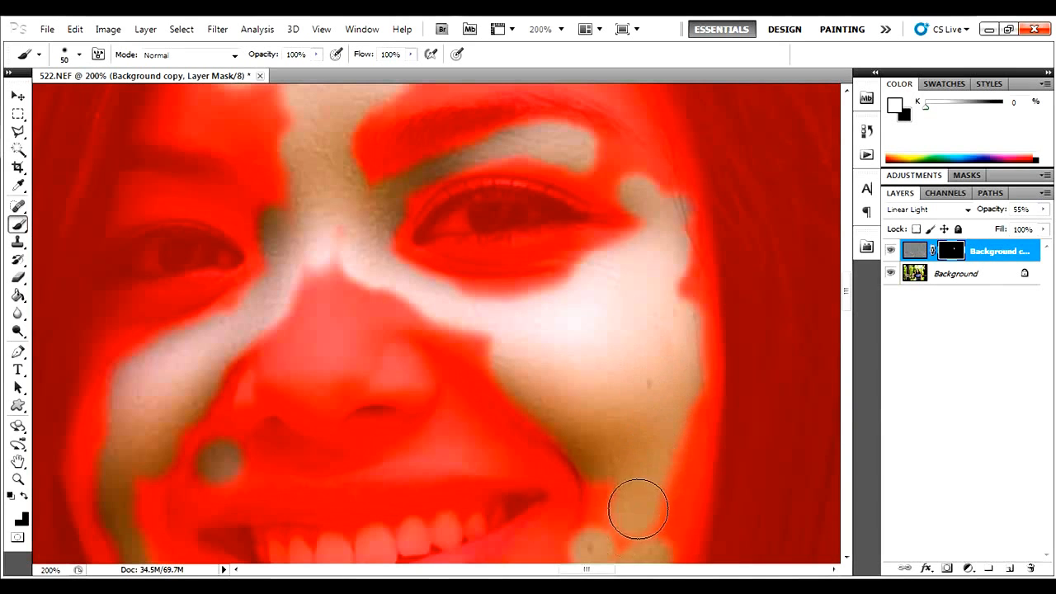
mouse_move(780, 332)
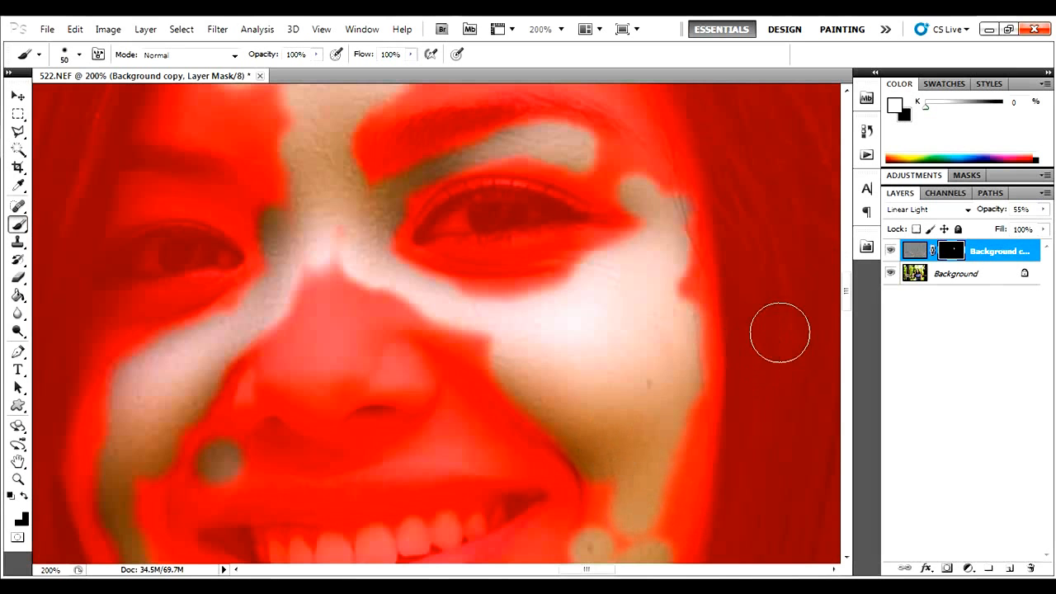
Paint white on the mask over the chin and the left cheek beside the smile.
scroll("down", 3)
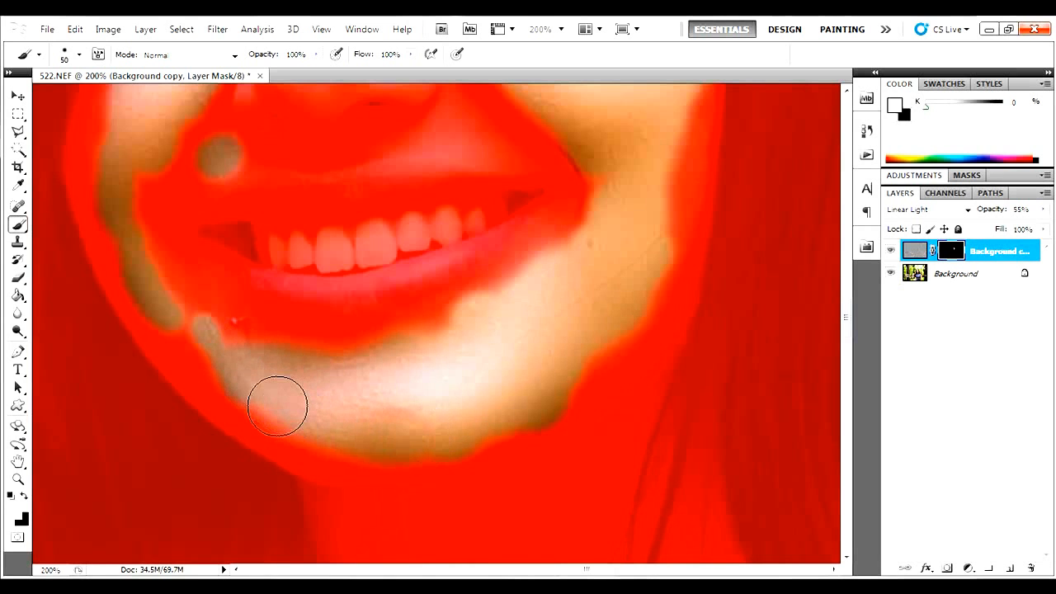
left_click_drag(278, 406, 178, 275)
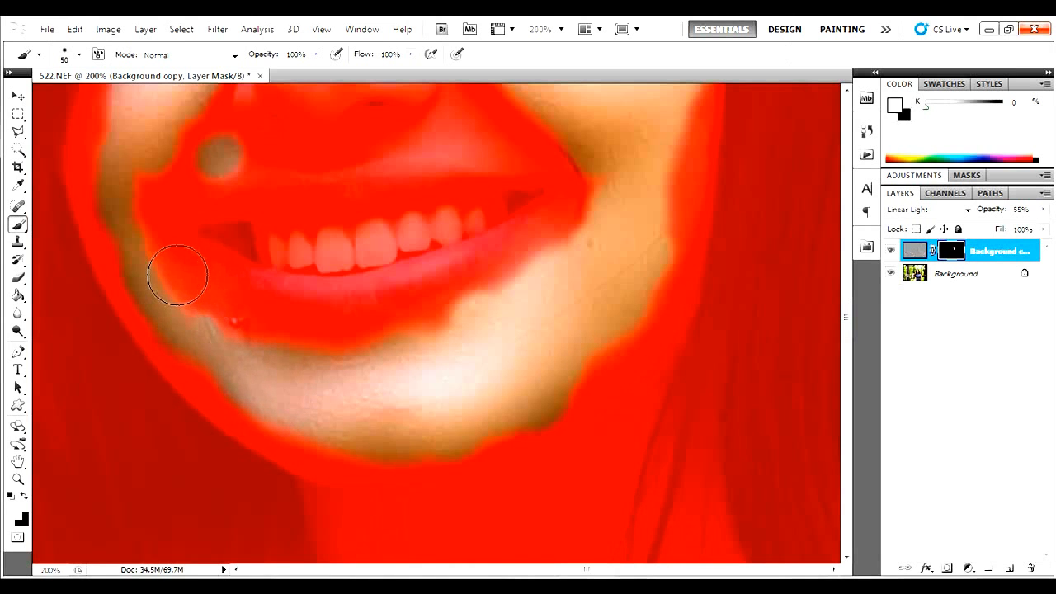
left_click_drag(177, 277, 132, 189)
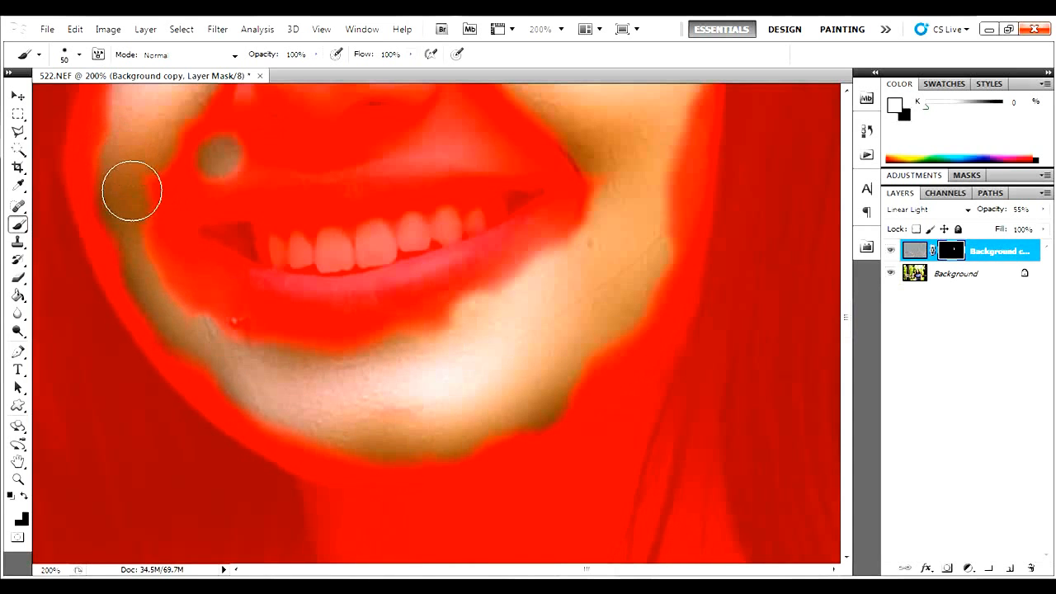
left_click_drag(132, 191, 188, 331)
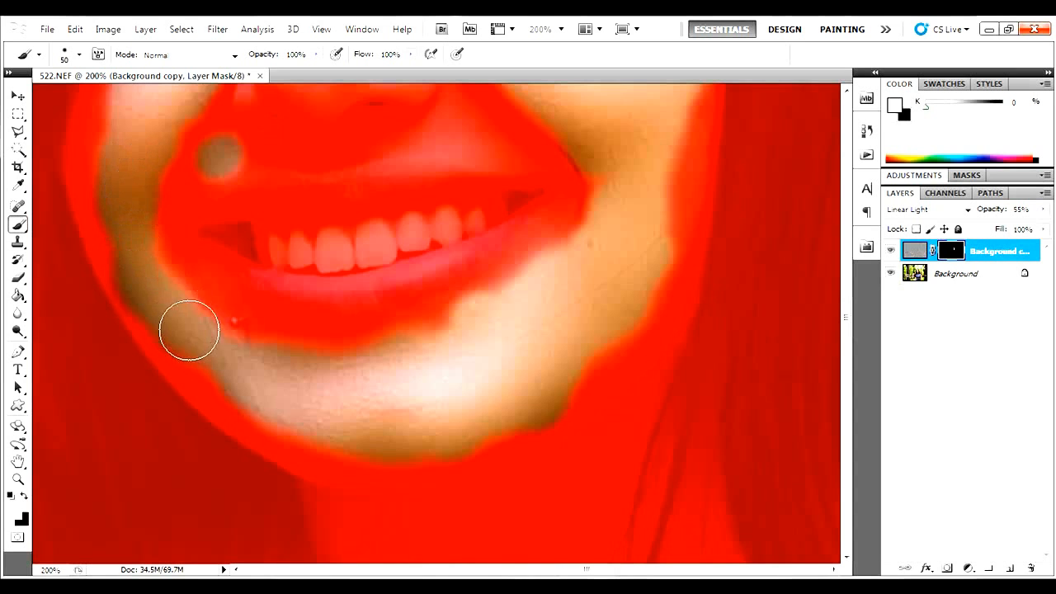
mouse_move(103, 143)
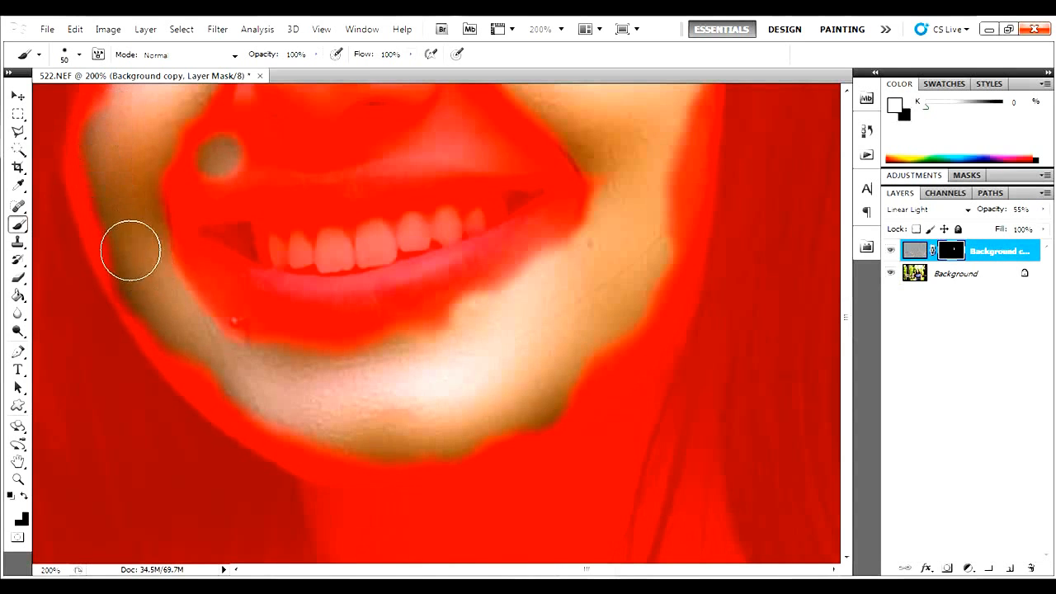
left_click_drag(129, 251, 113, 111)
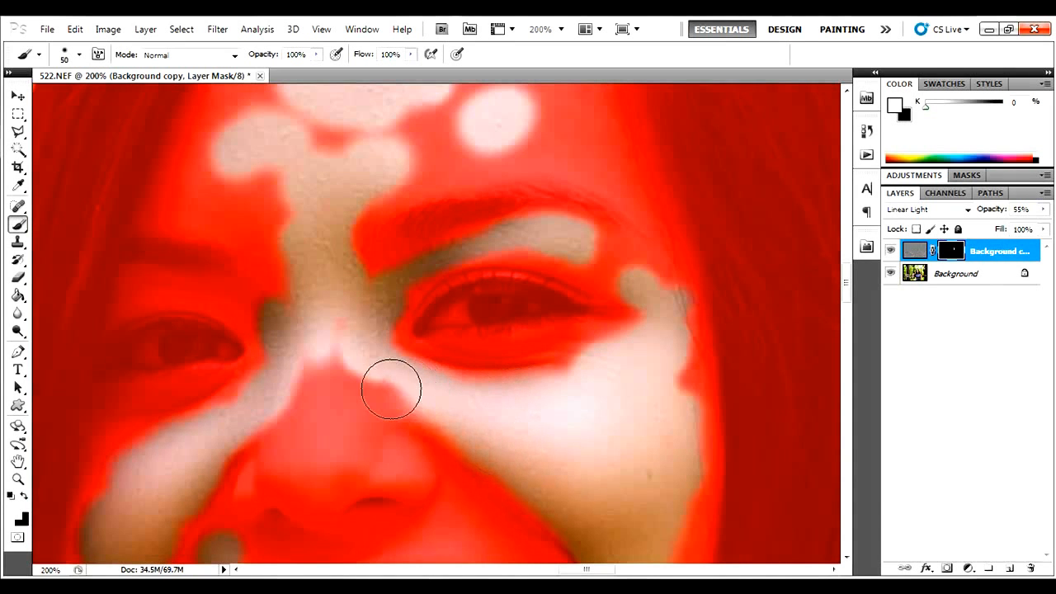
Paint white over the nose bridge and the whole forehead up to the hairline.
left_click_drag(392, 389, 307, 414)
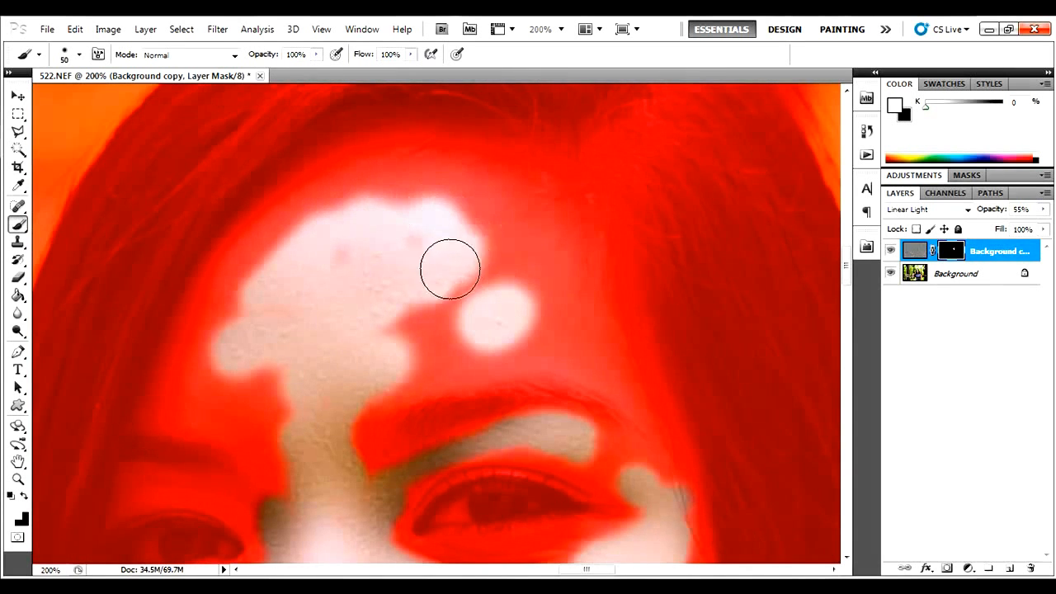
left_click_drag(449, 268, 368, 251)
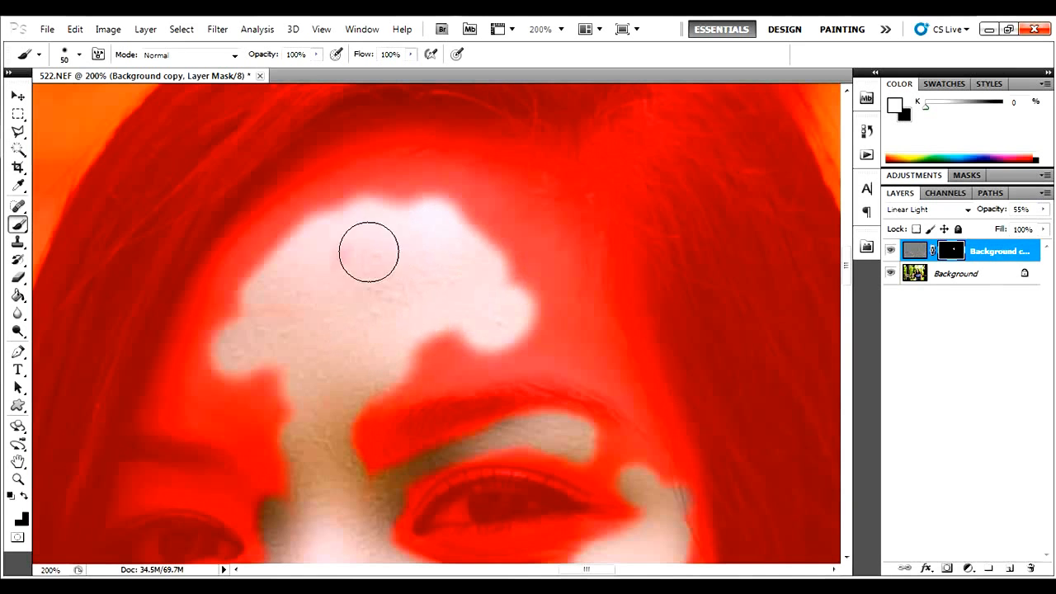
left_click_drag(369, 252, 266, 404)
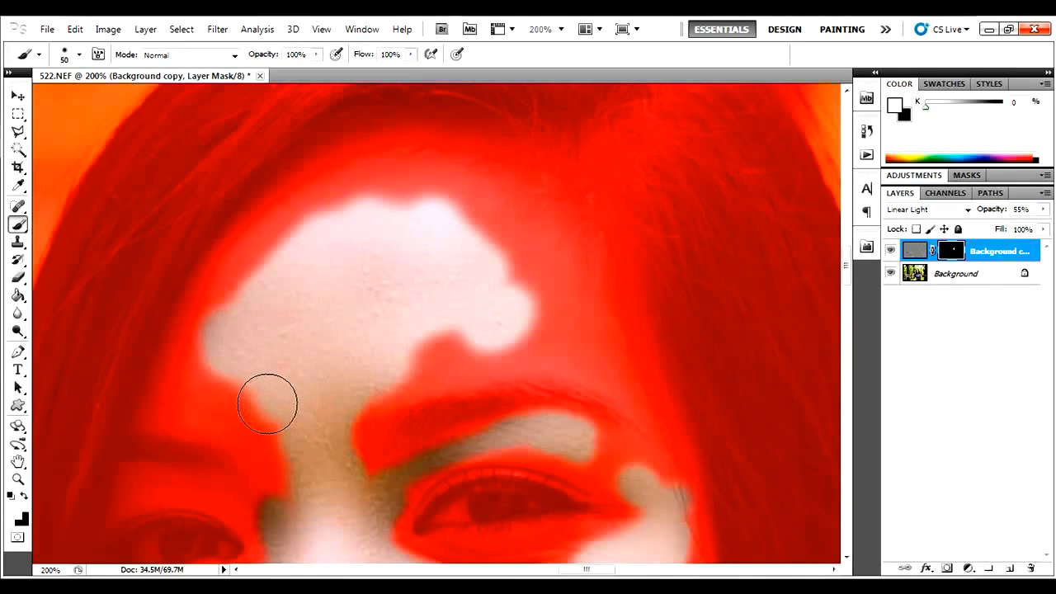
left_click_drag(267, 404, 240, 270)
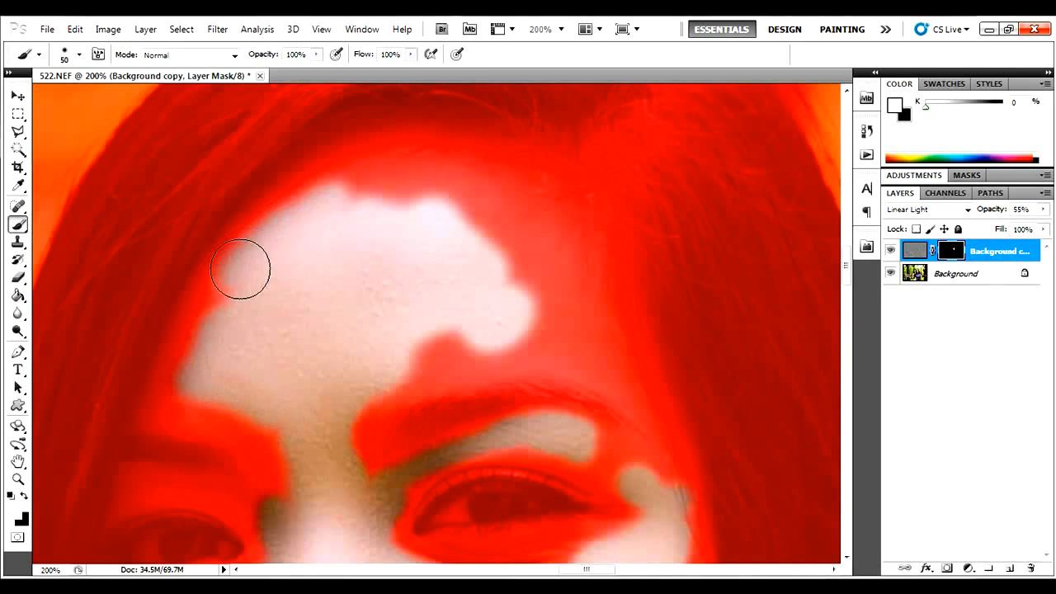
left_click_drag(240, 268, 405, 198)
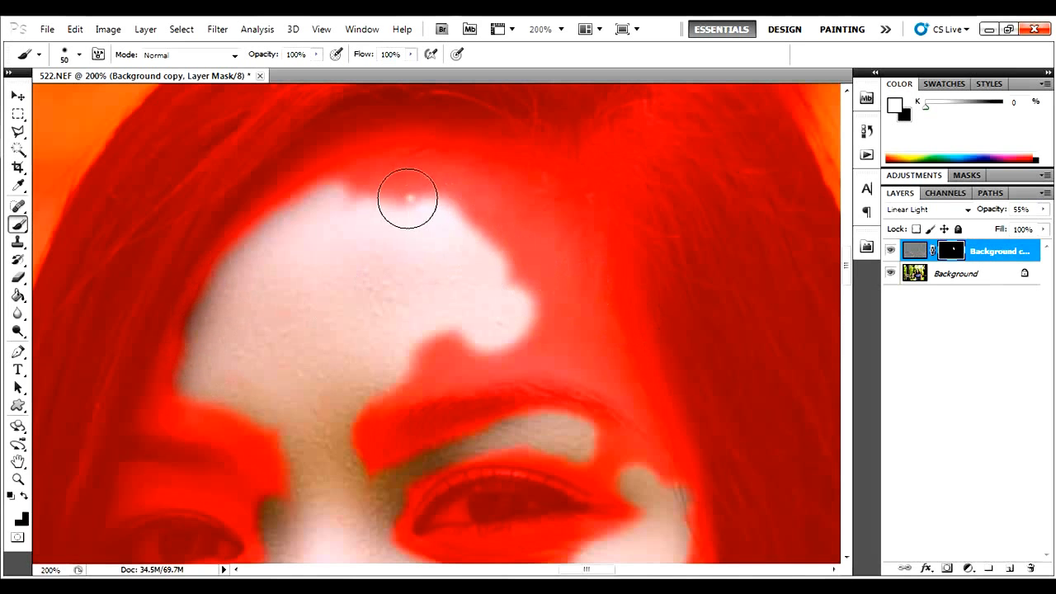
left_click_drag(407, 198, 551, 303)
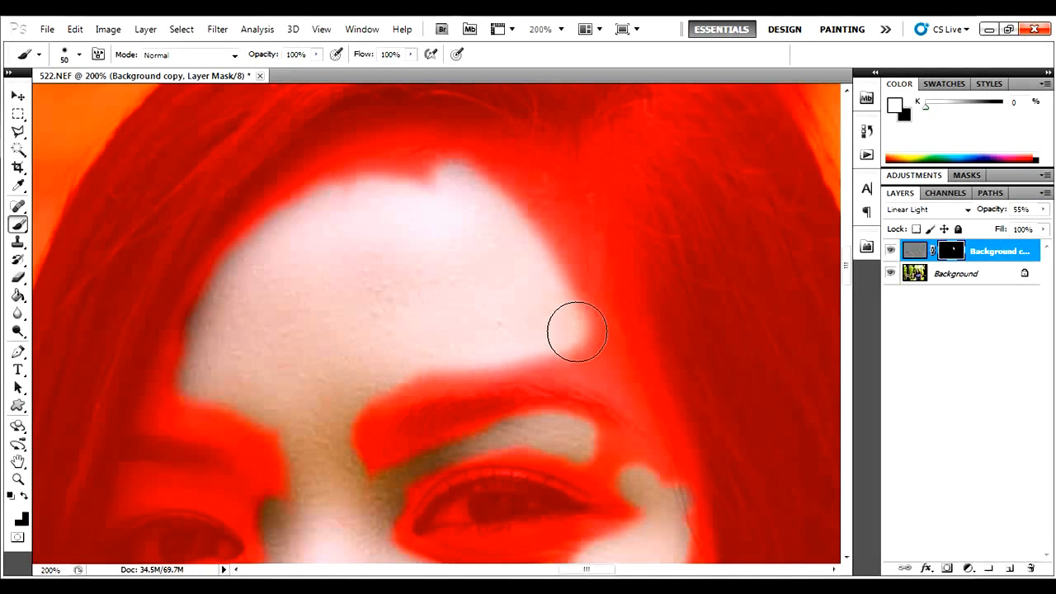
left_click_drag(577, 332, 336, 170)
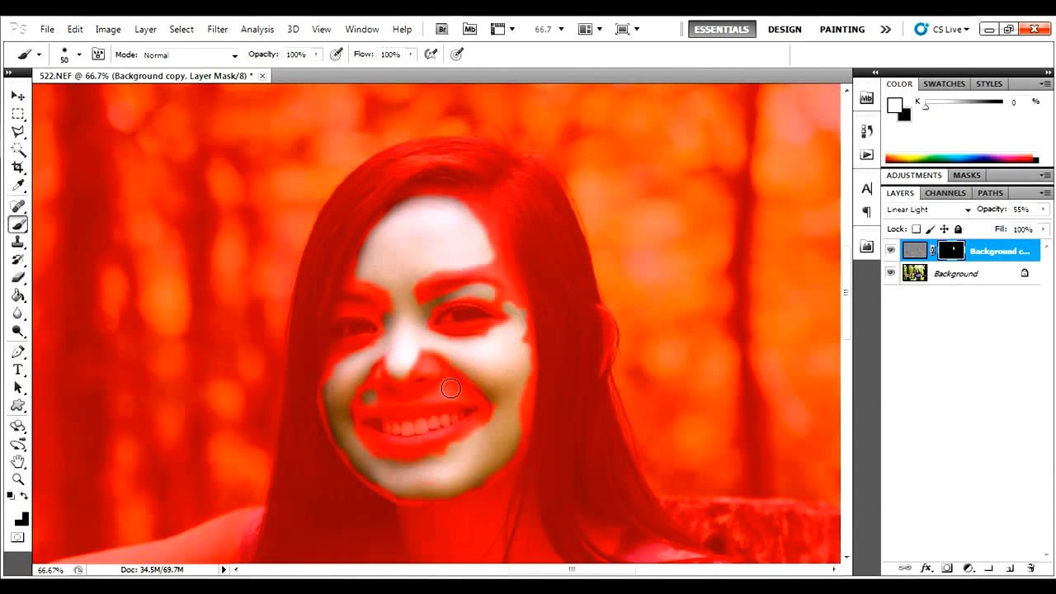
mouse_move(462, 395)
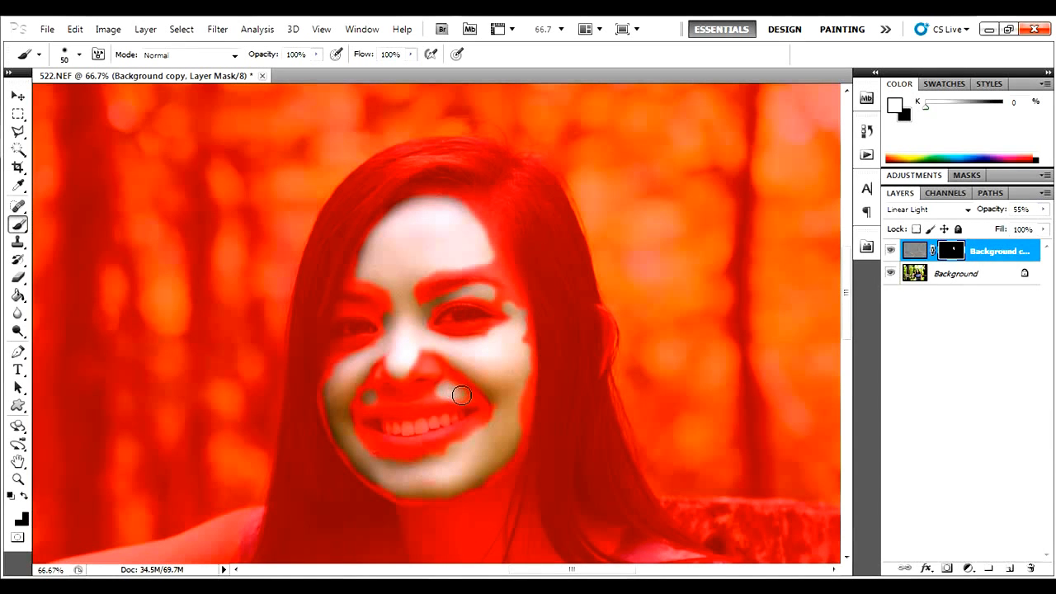
mouse_move(442, 371)
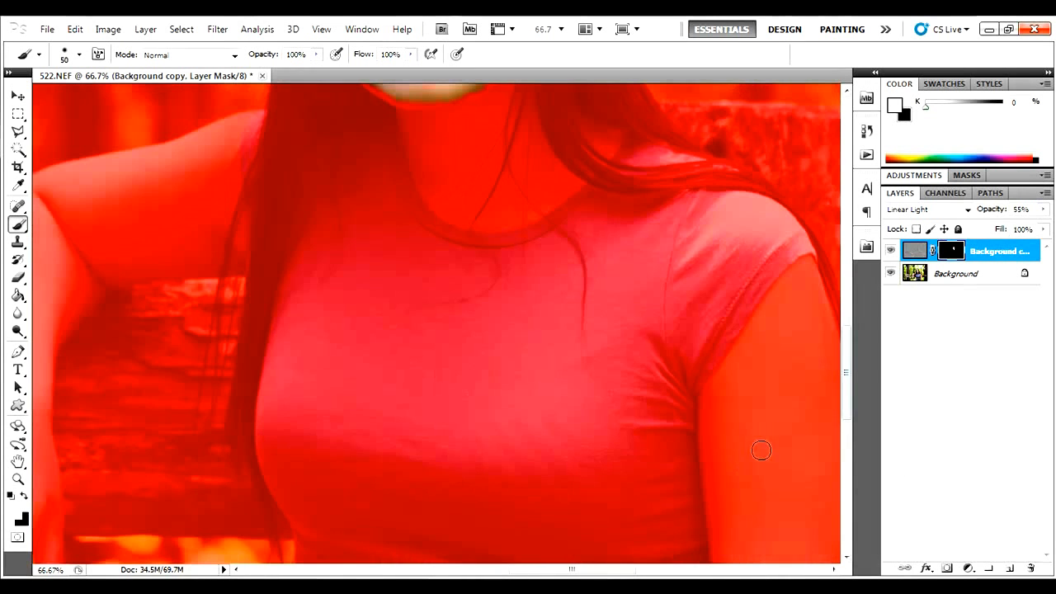
mouse_move(466, 293)
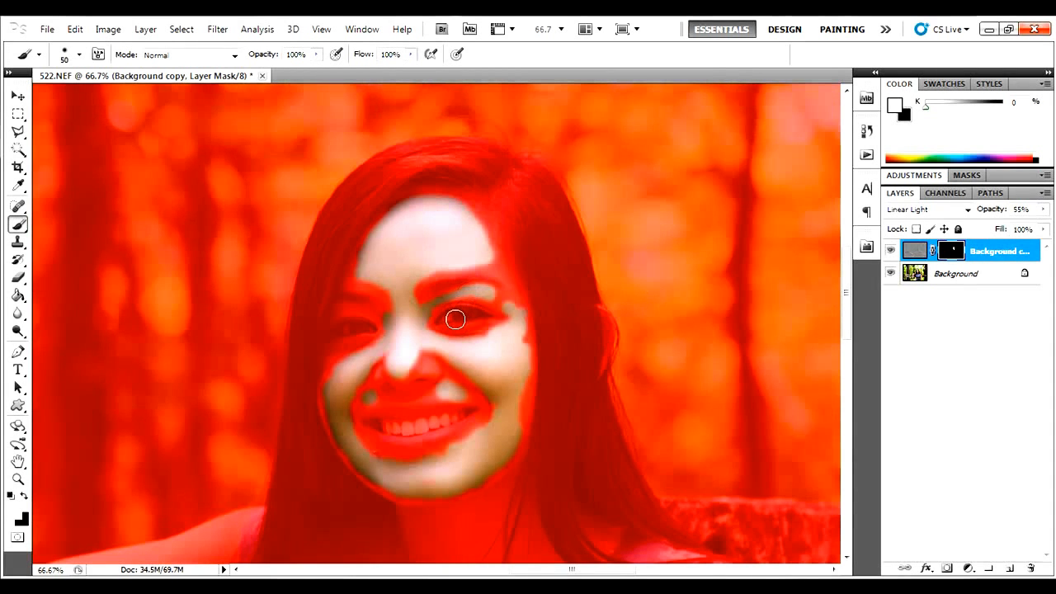
left_click_drag(455, 319, 428, 450)
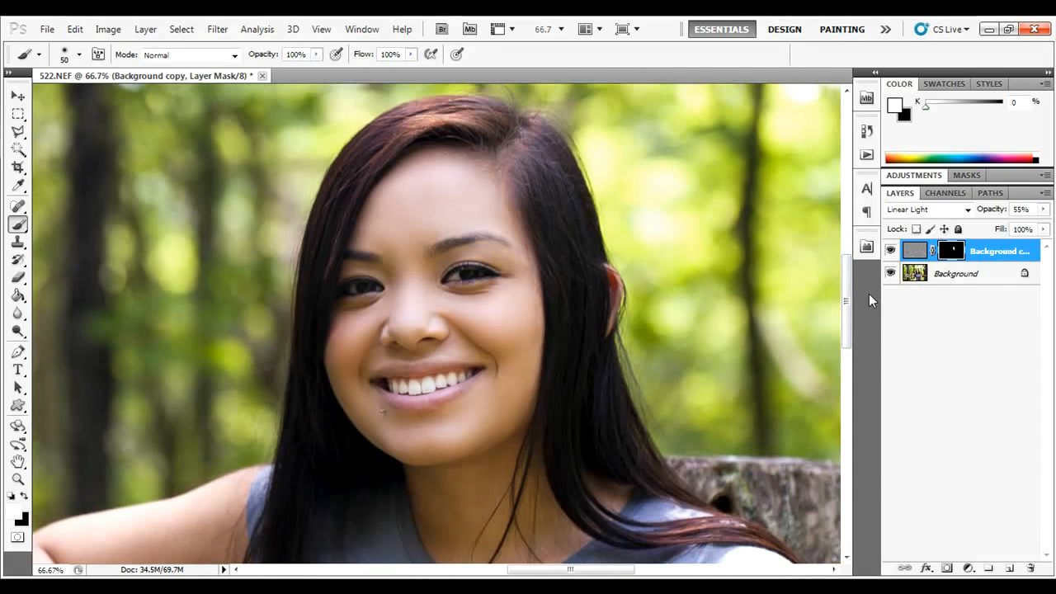
mouse_move(872, 263)
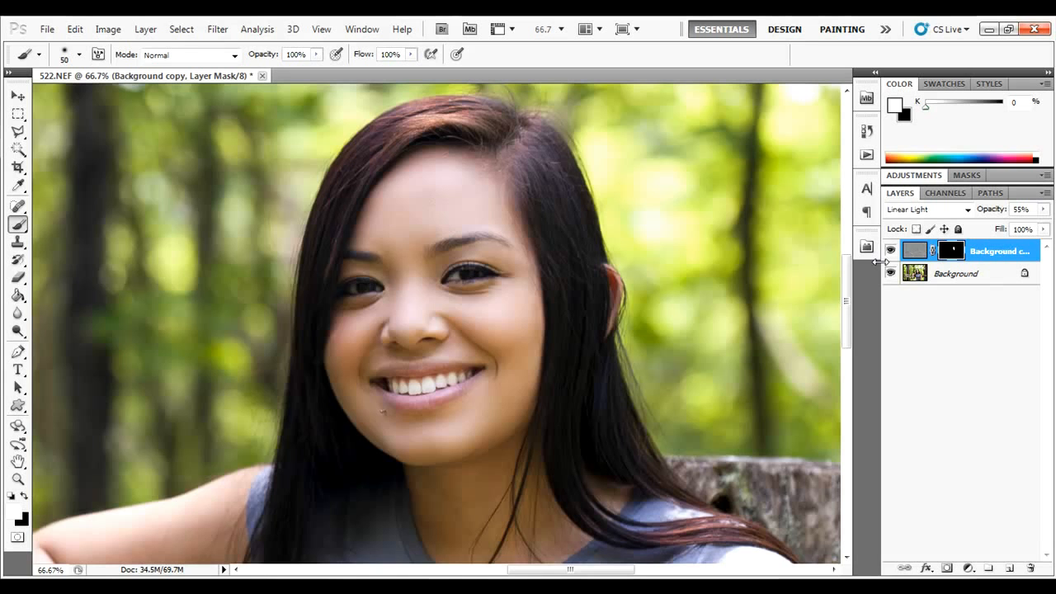
mouse_move(882, 266)
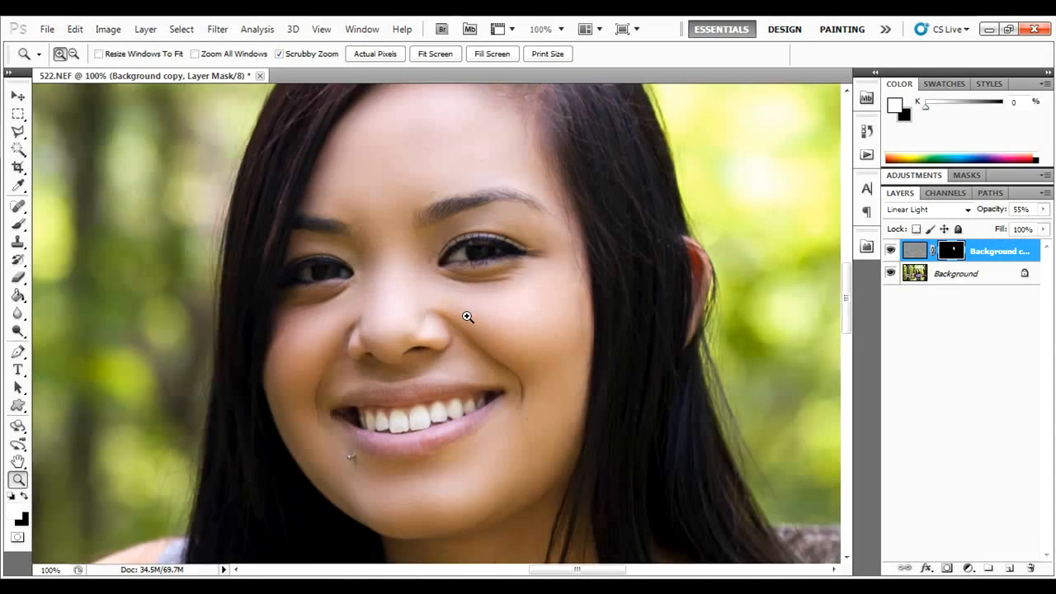
left_click(467, 316)
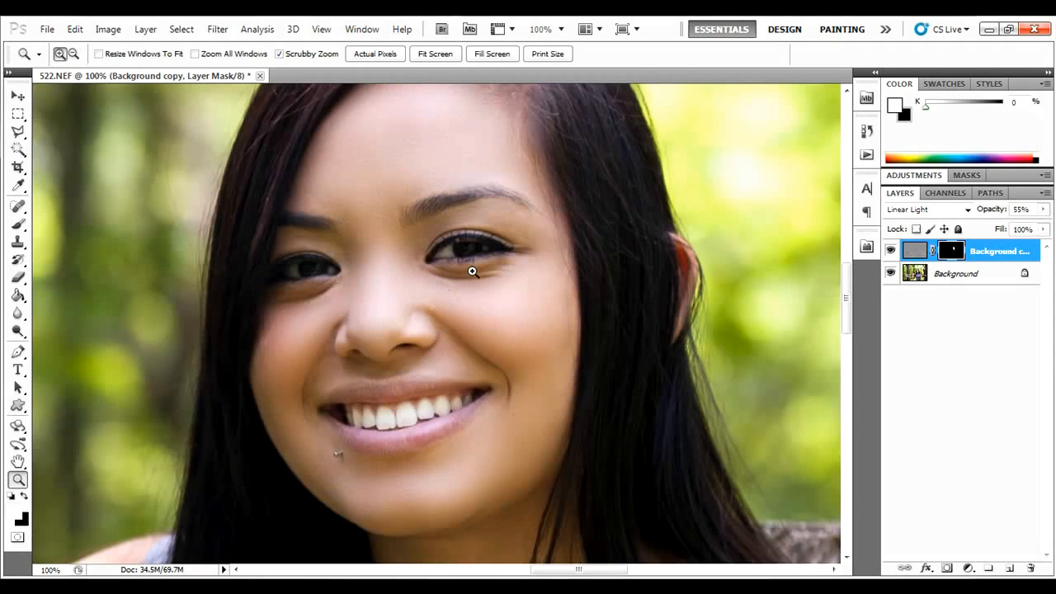
left_click(890, 249)
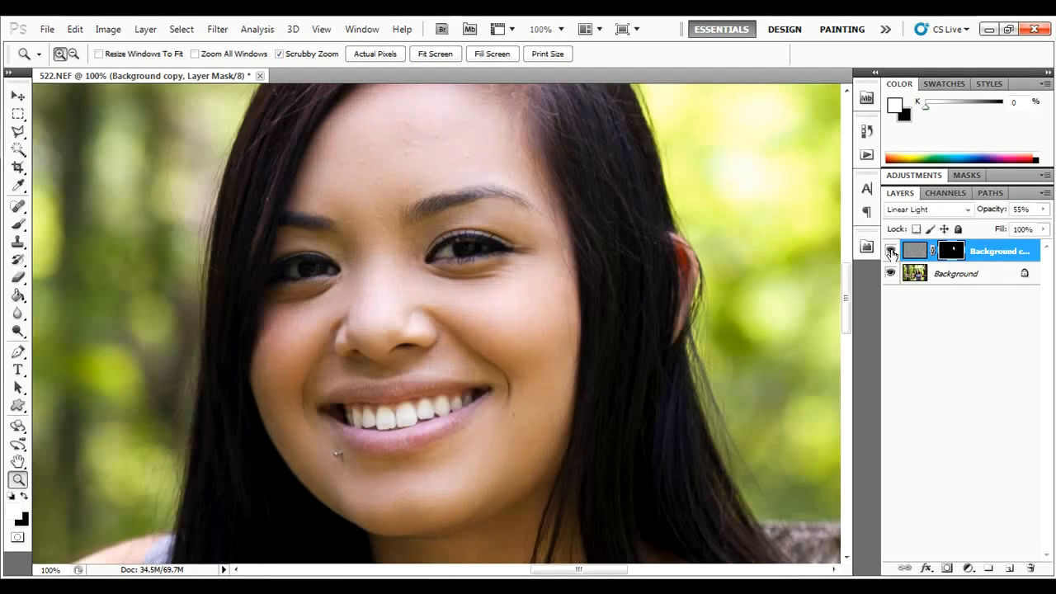
left_click(890, 250)
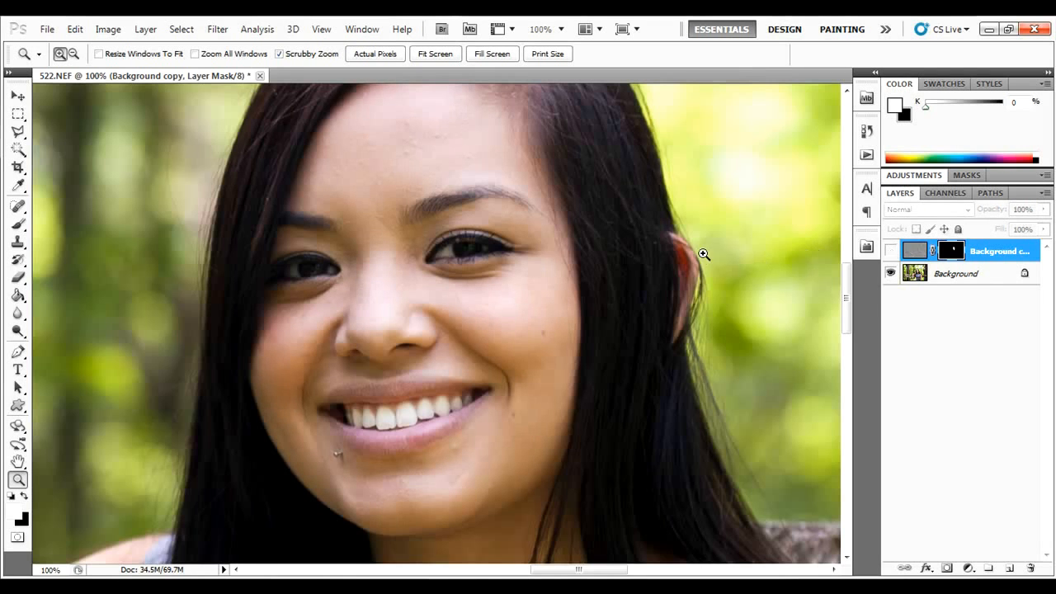
mouse_move(890, 251)
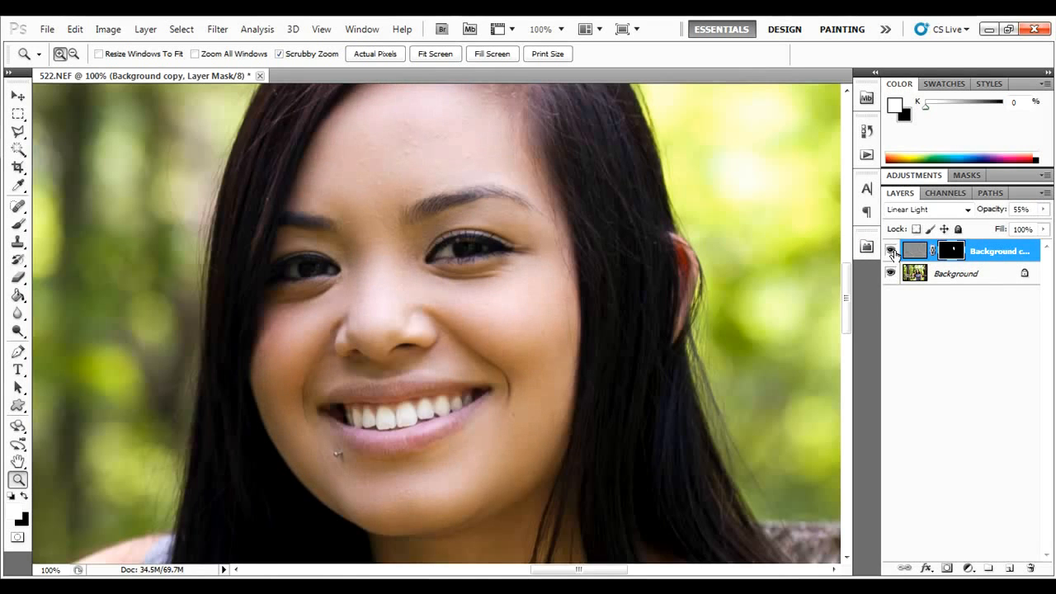
left_click(891, 250)
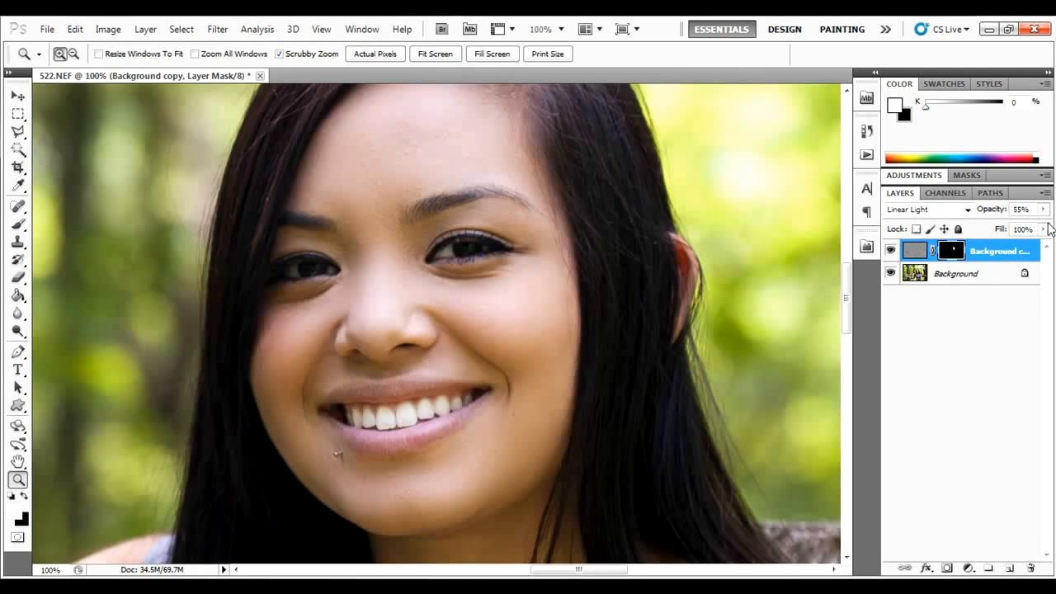
Set the high-pass layer's opacity to 45% and fit the portrait on screen.
left_click(1042, 208)
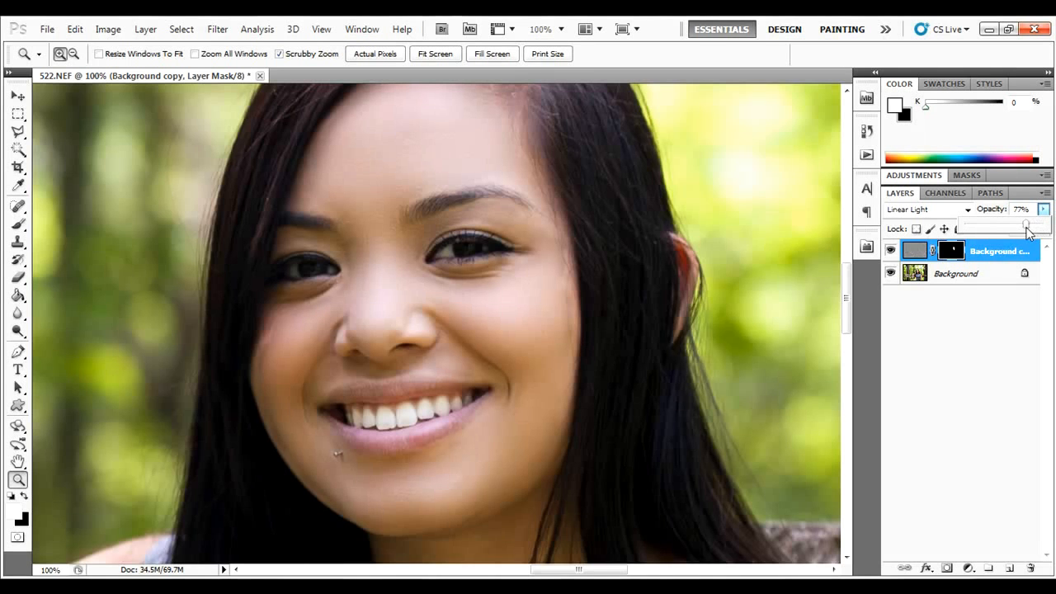
left_click_drag(1027, 224, 973, 224)
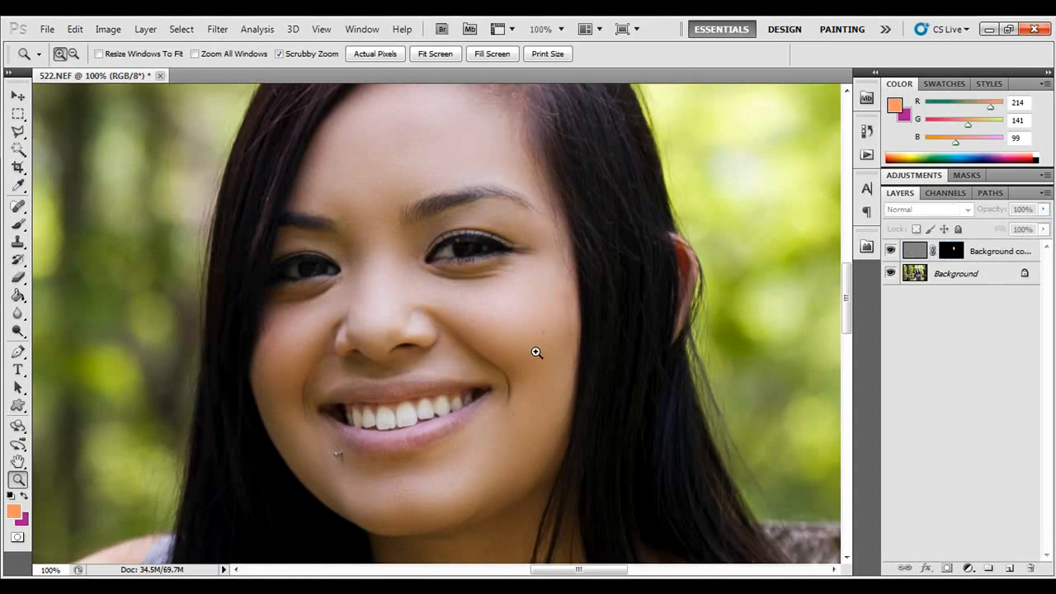
right_click(536, 352)
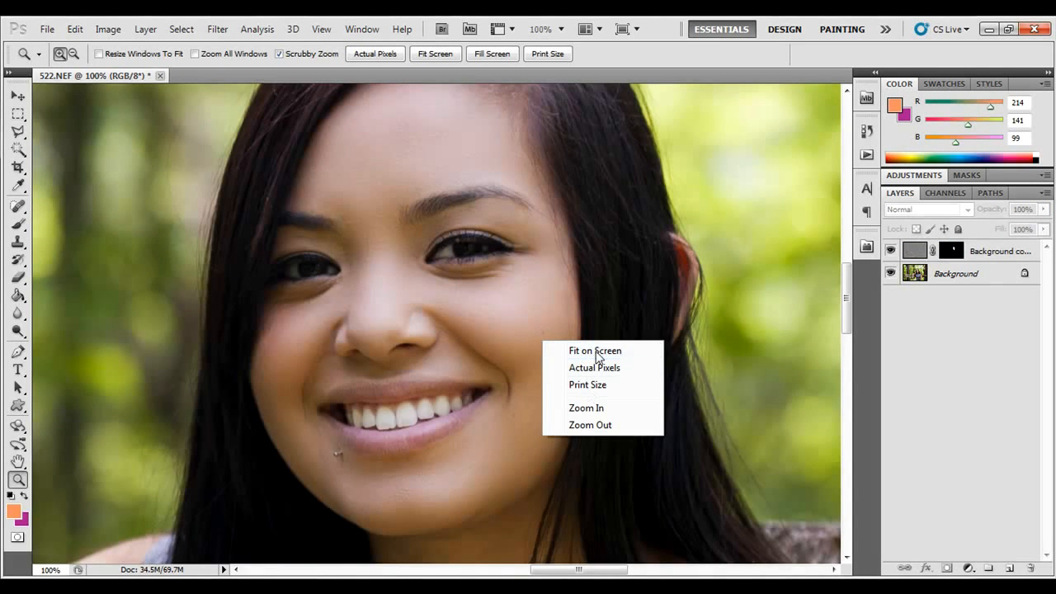
left_click(594, 350)
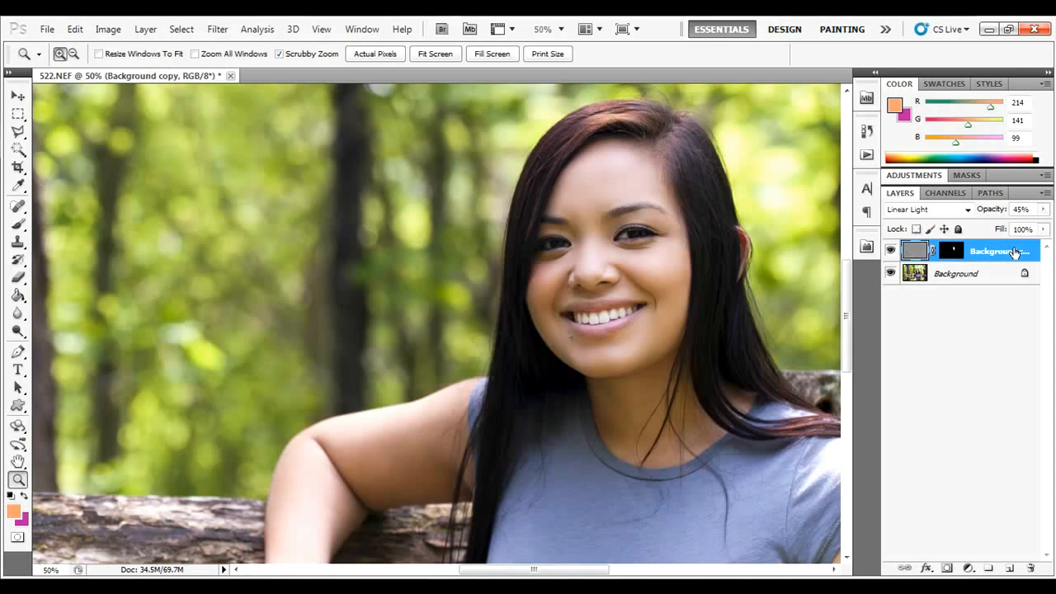
mouse_move(1015, 252)
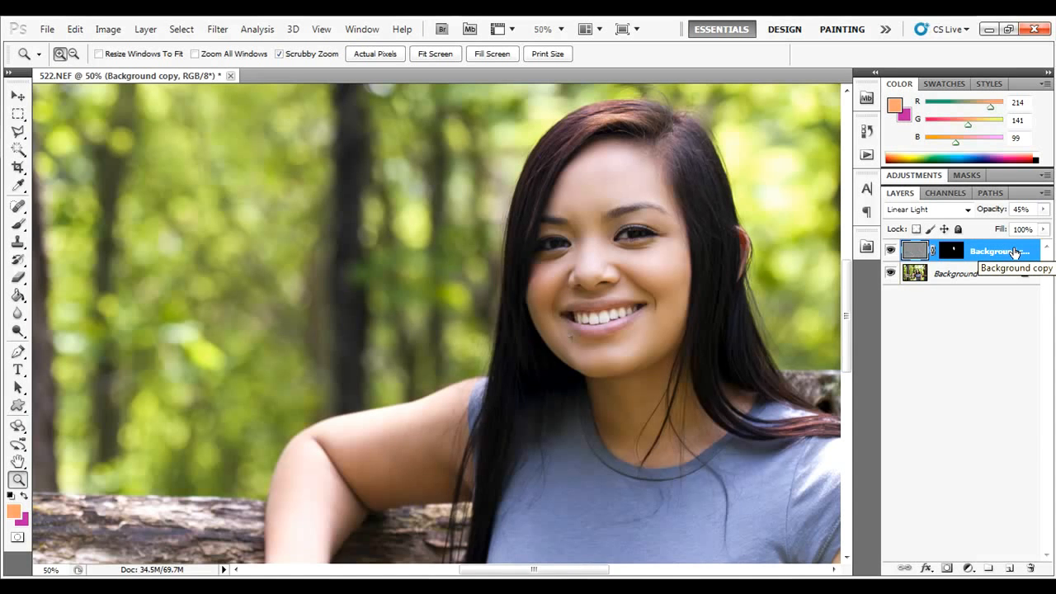